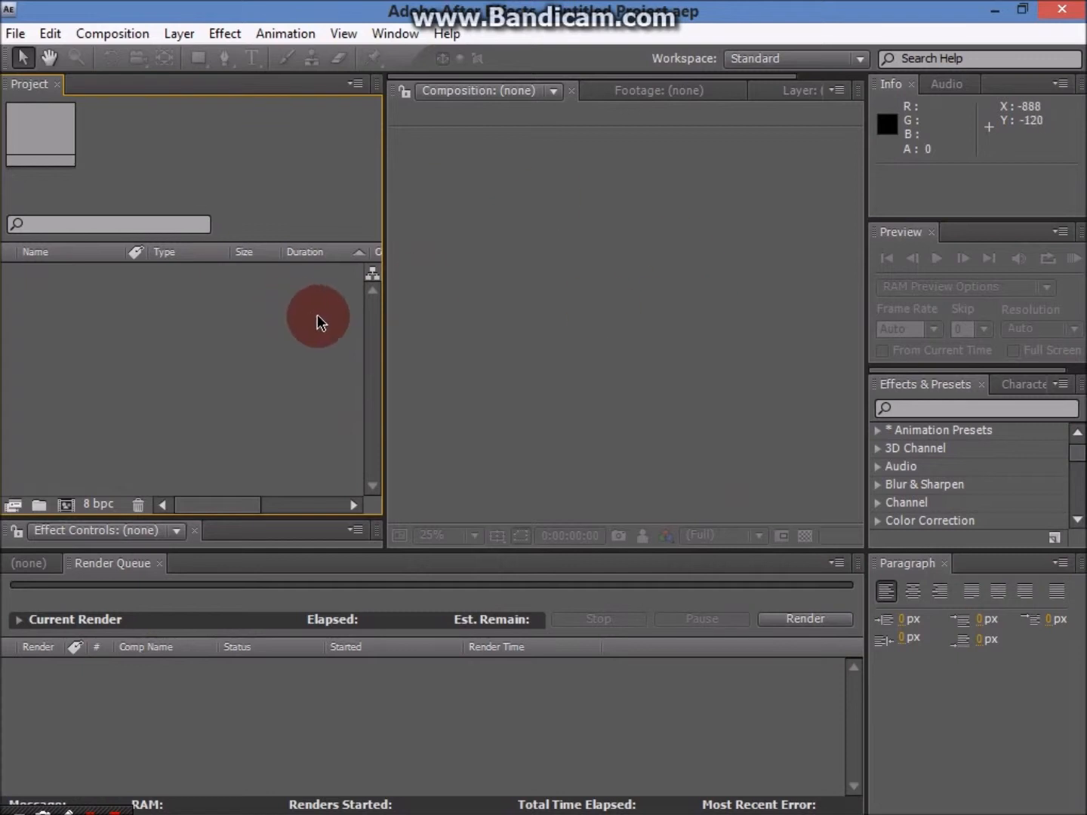
mouse_move(474, 466)
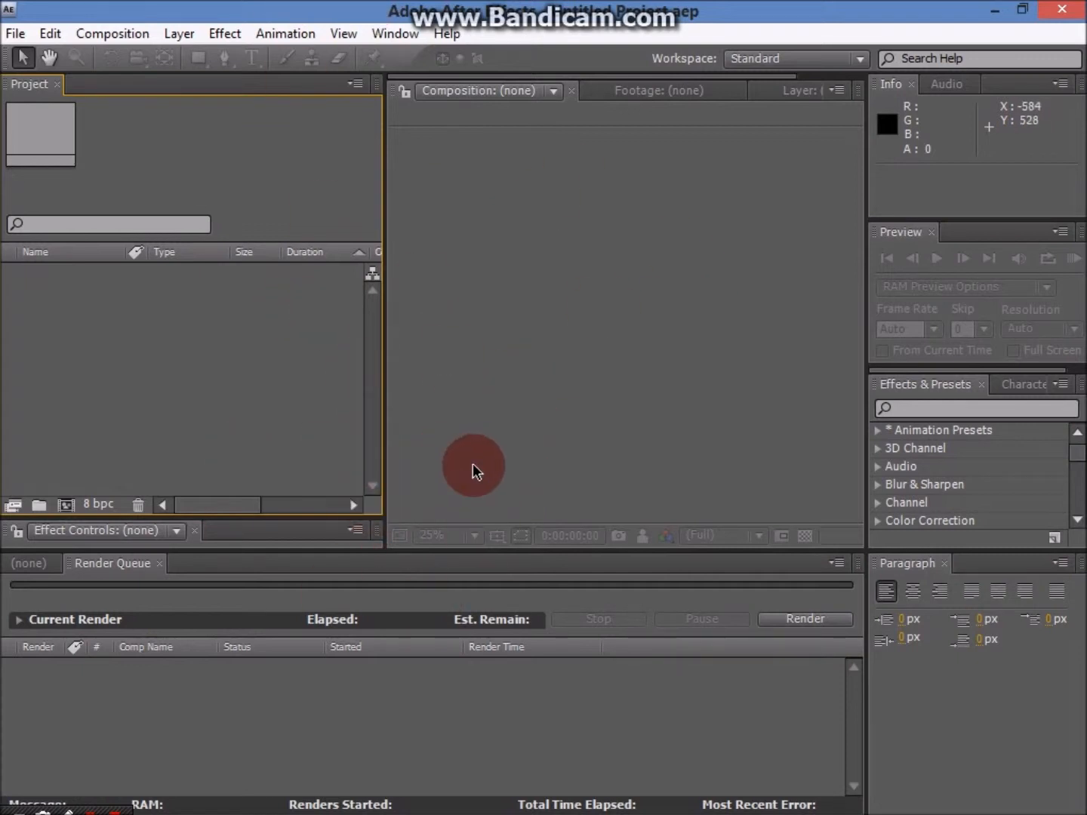
mouse_move(437, 390)
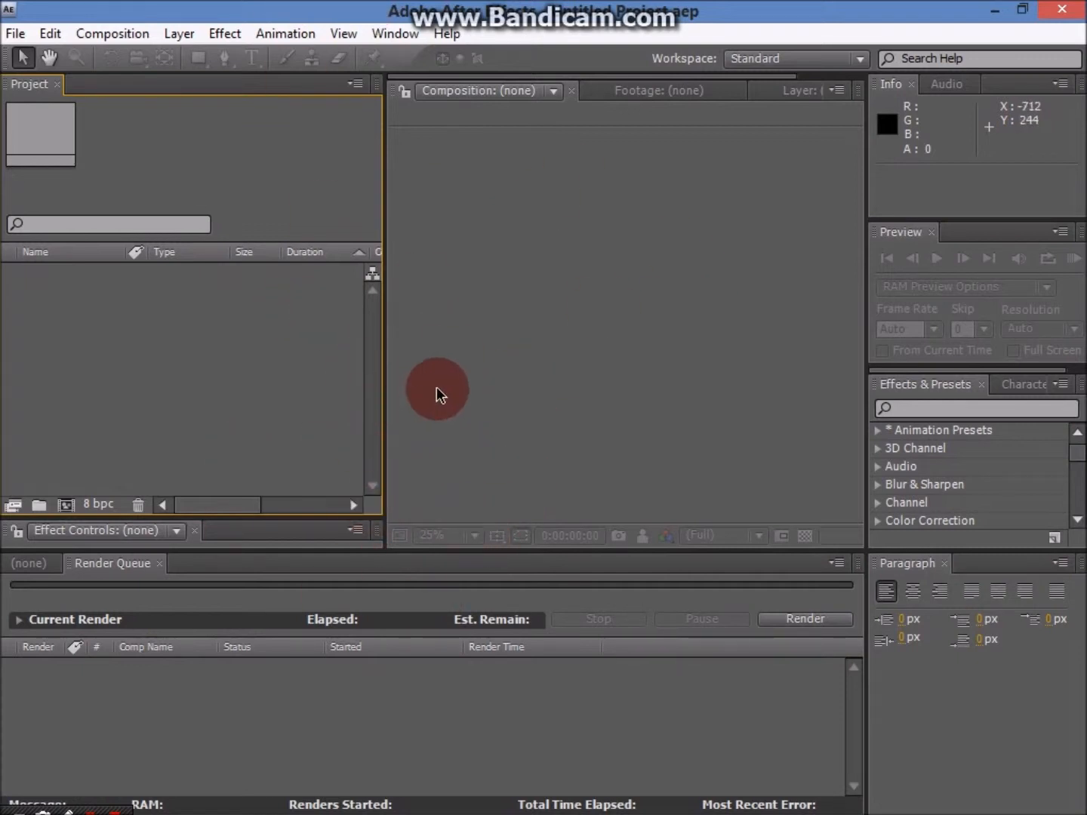
mouse_move(392, 287)
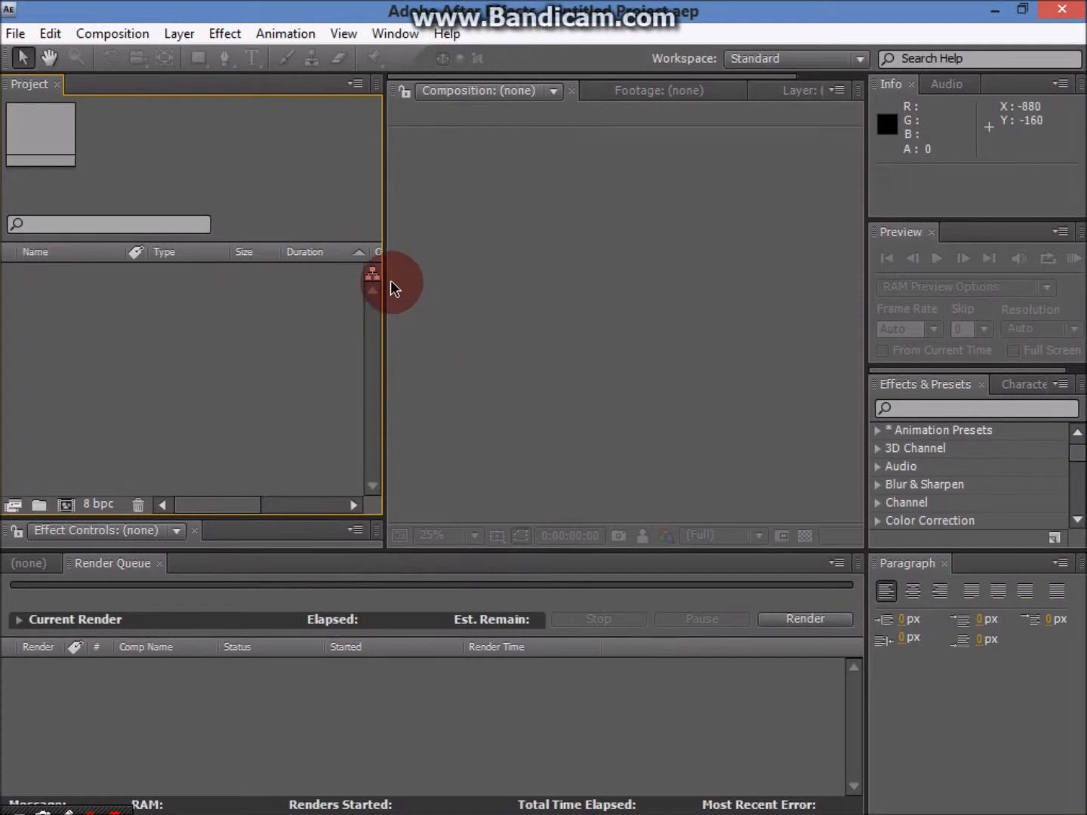
mouse_move(562, 176)
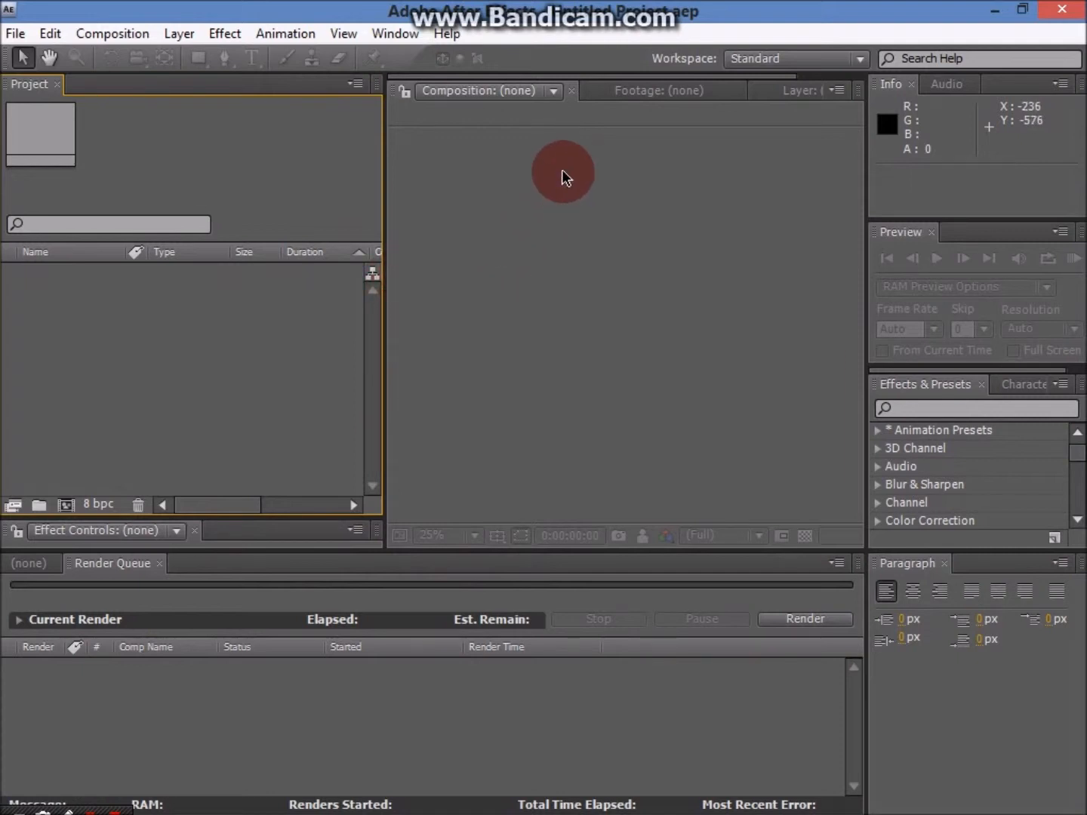
mouse_move(563, 172)
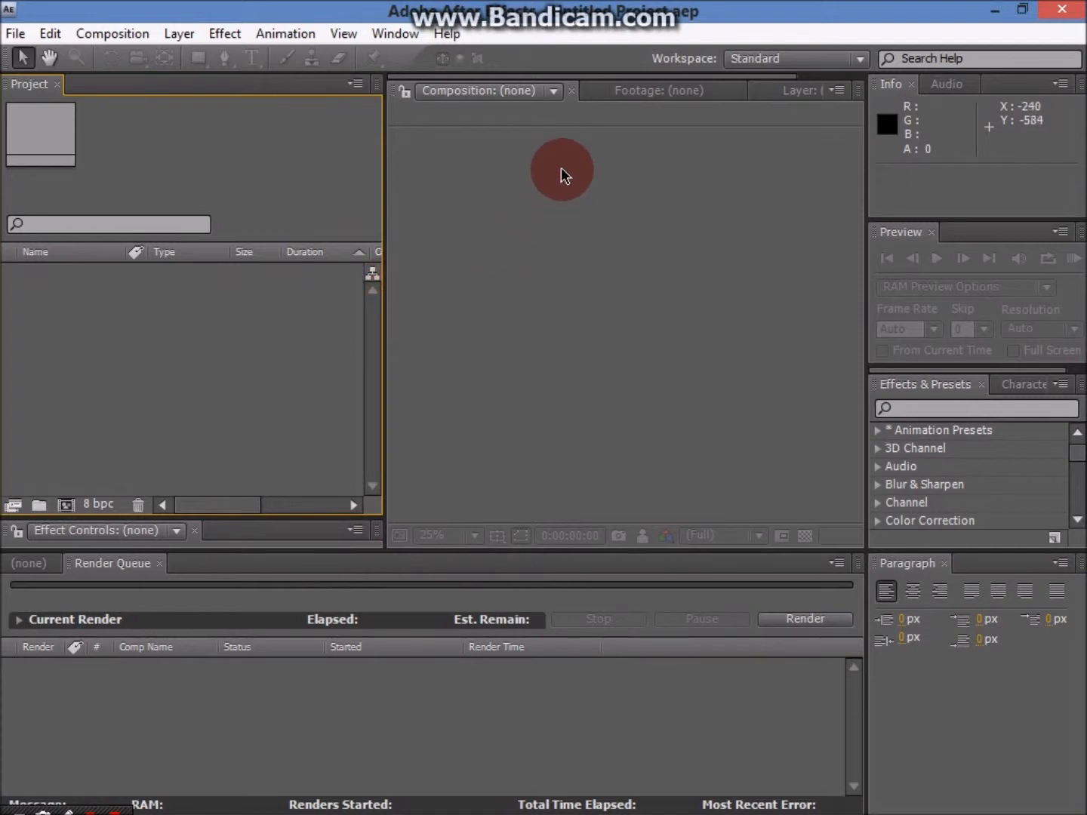
mouse_move(15, 35)
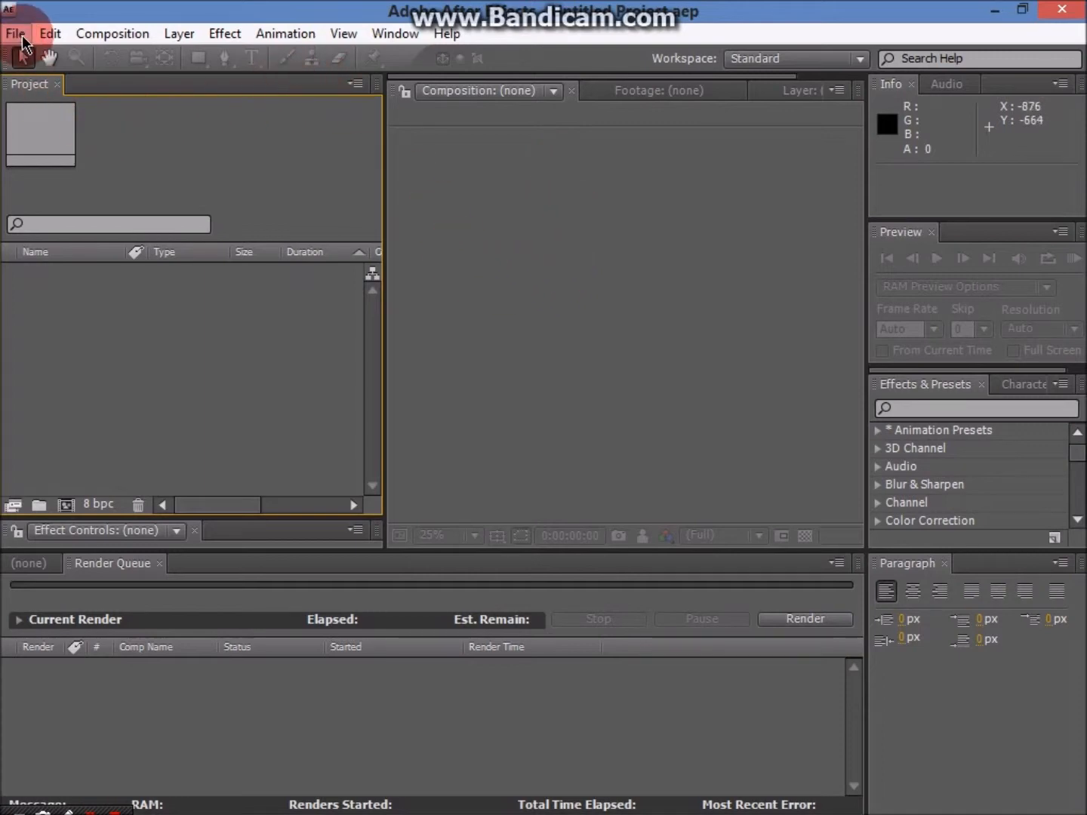
- Import the webcam clip VID_20151226_120118.3gp from Raw Files (Camera)
click(16, 33)
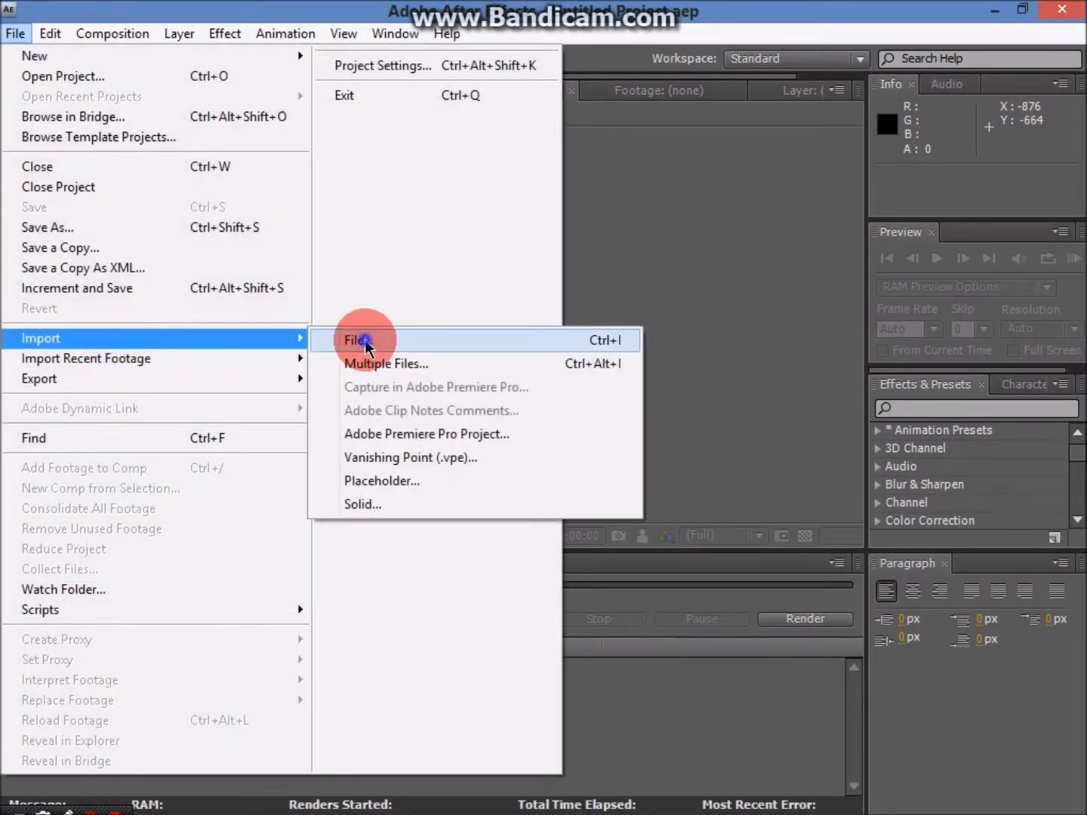
click(355, 340)
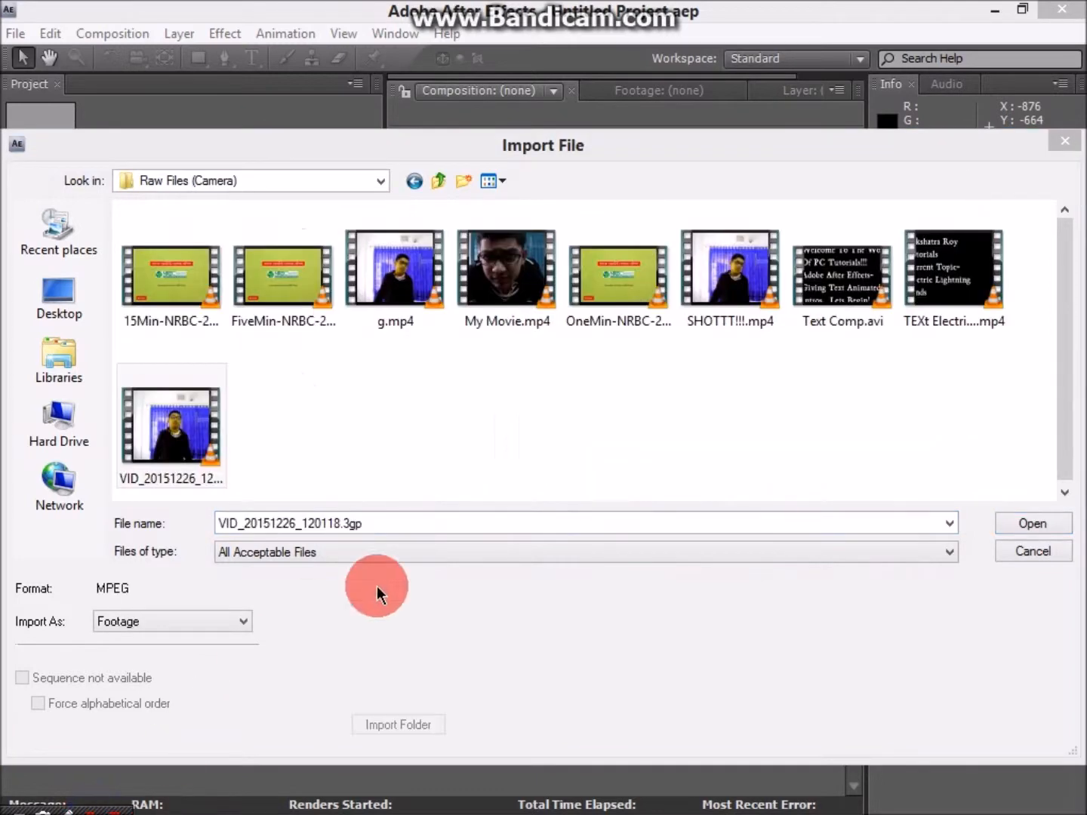
click(171, 422)
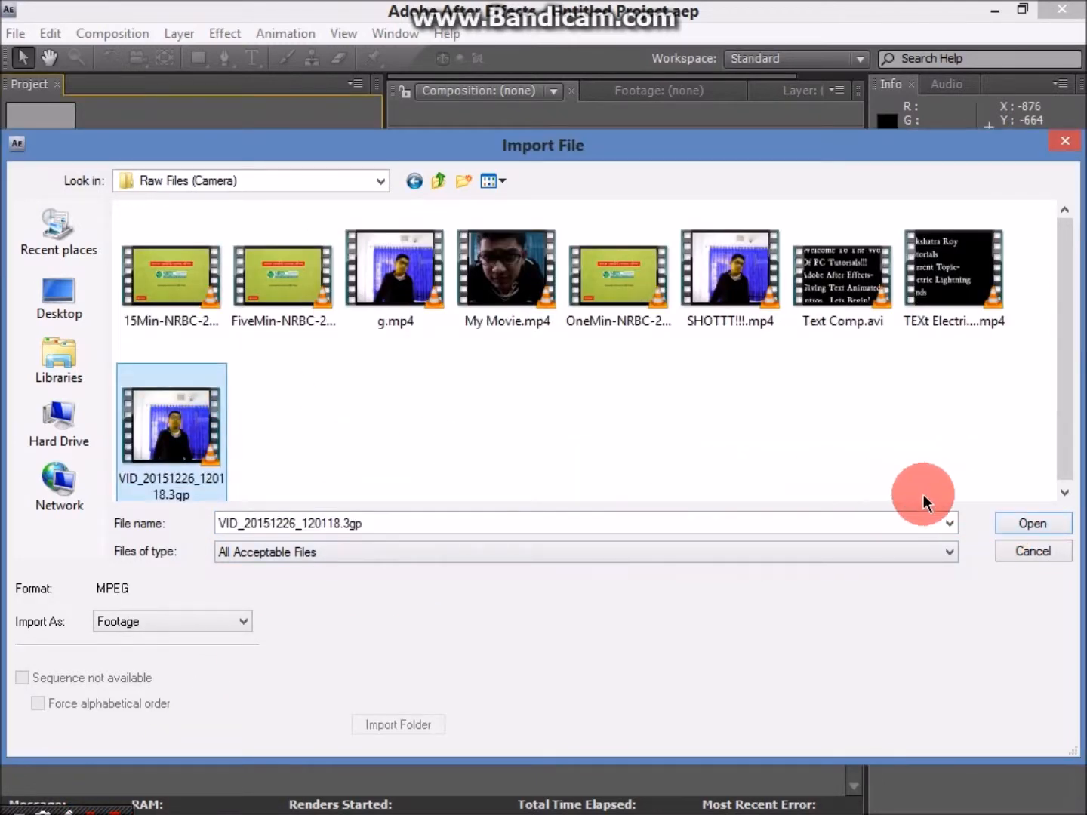
click(1033, 523)
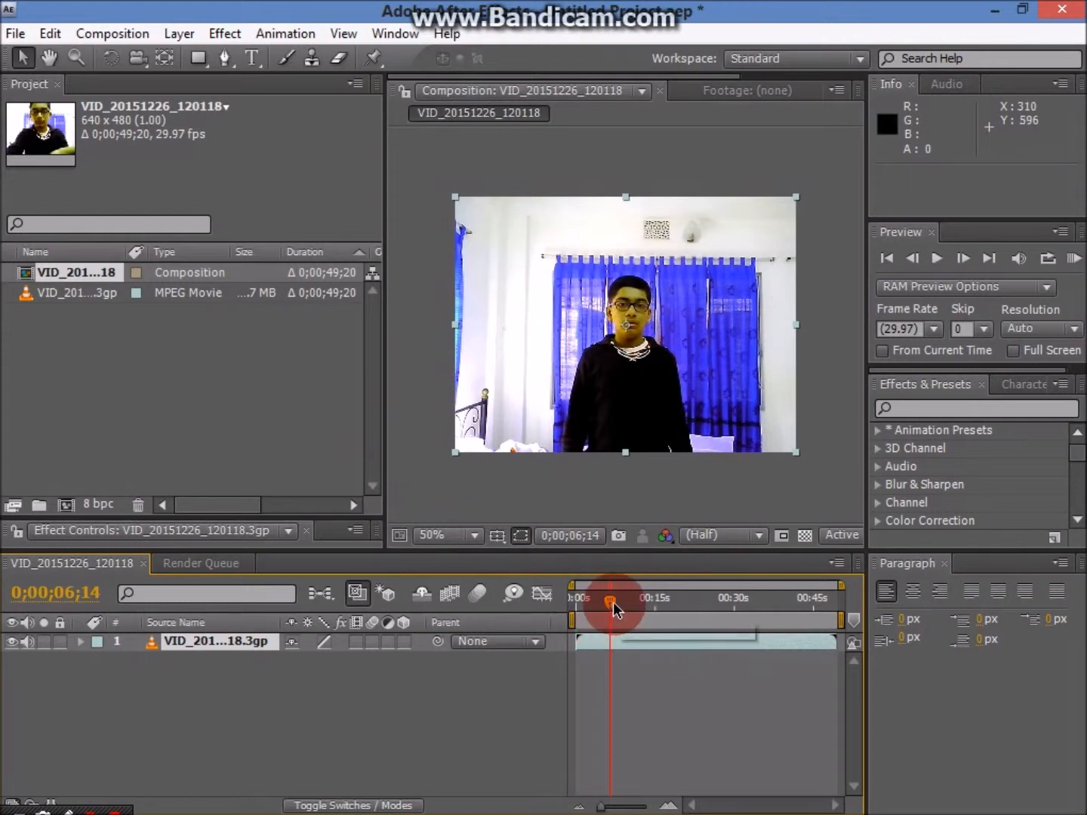
mouse_move(611, 607)
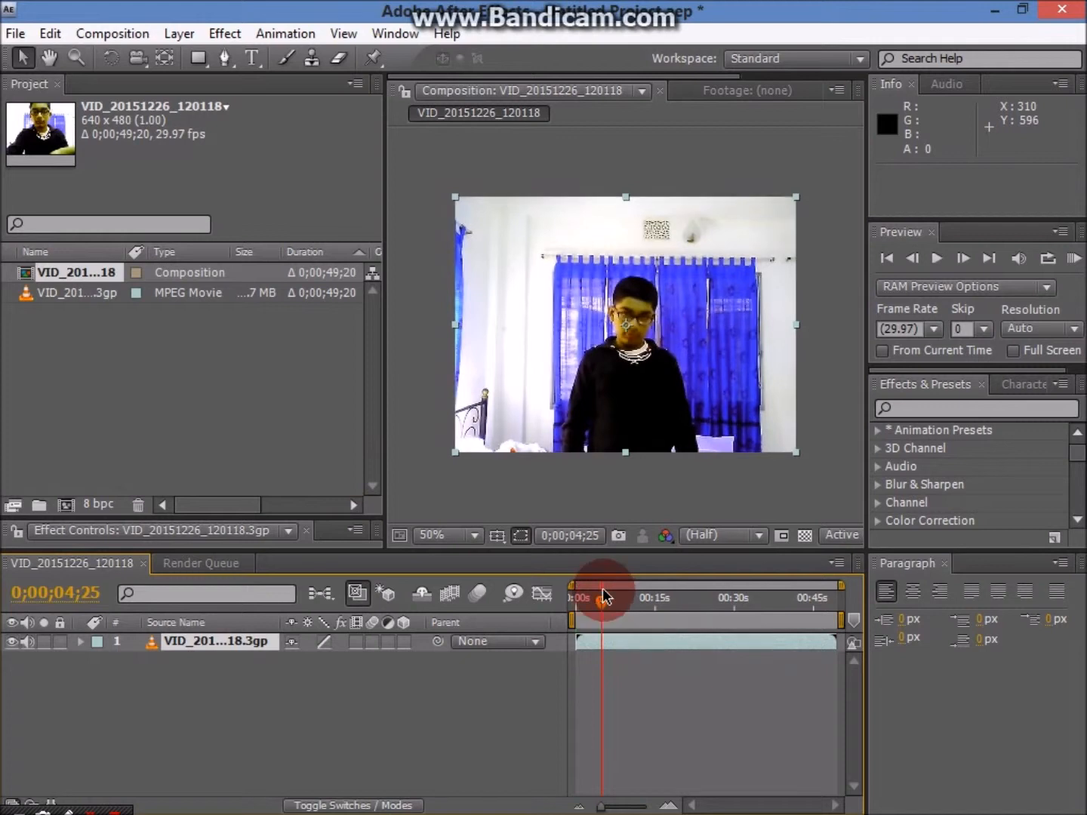
- Step frame by frame to settle the current time at 0;00;04;21
click(913, 258)
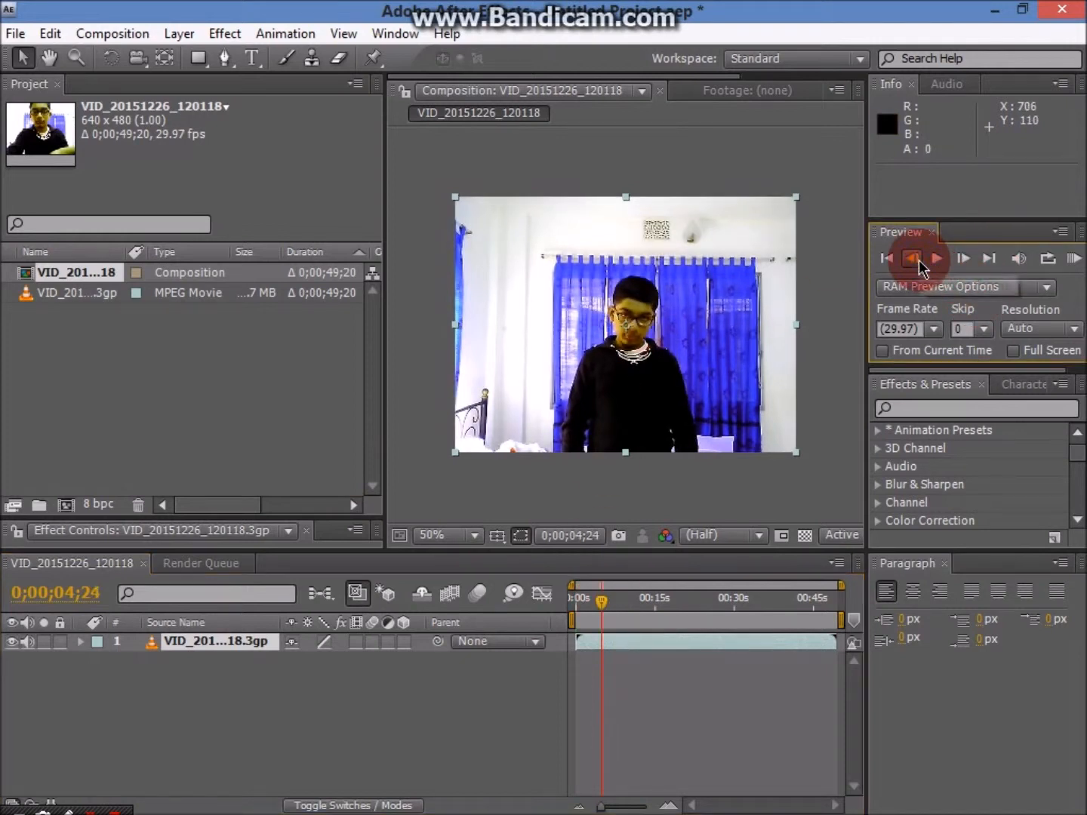
click(912, 258)
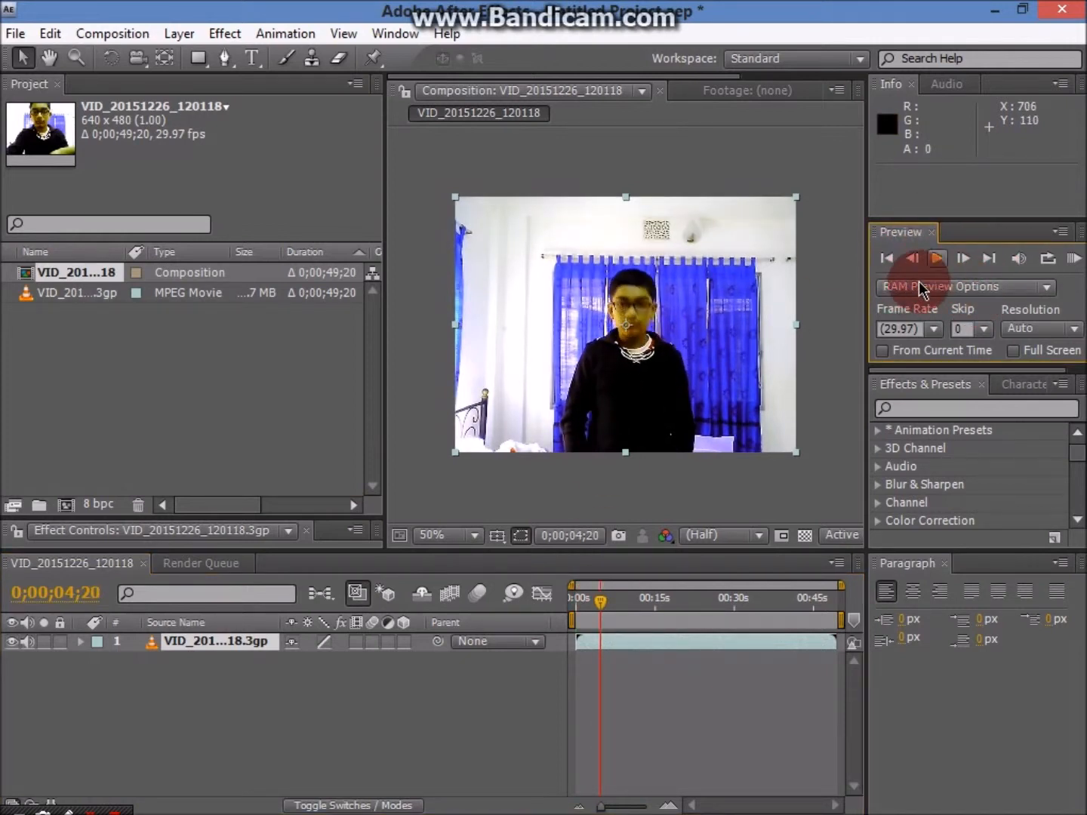
click(964, 258)
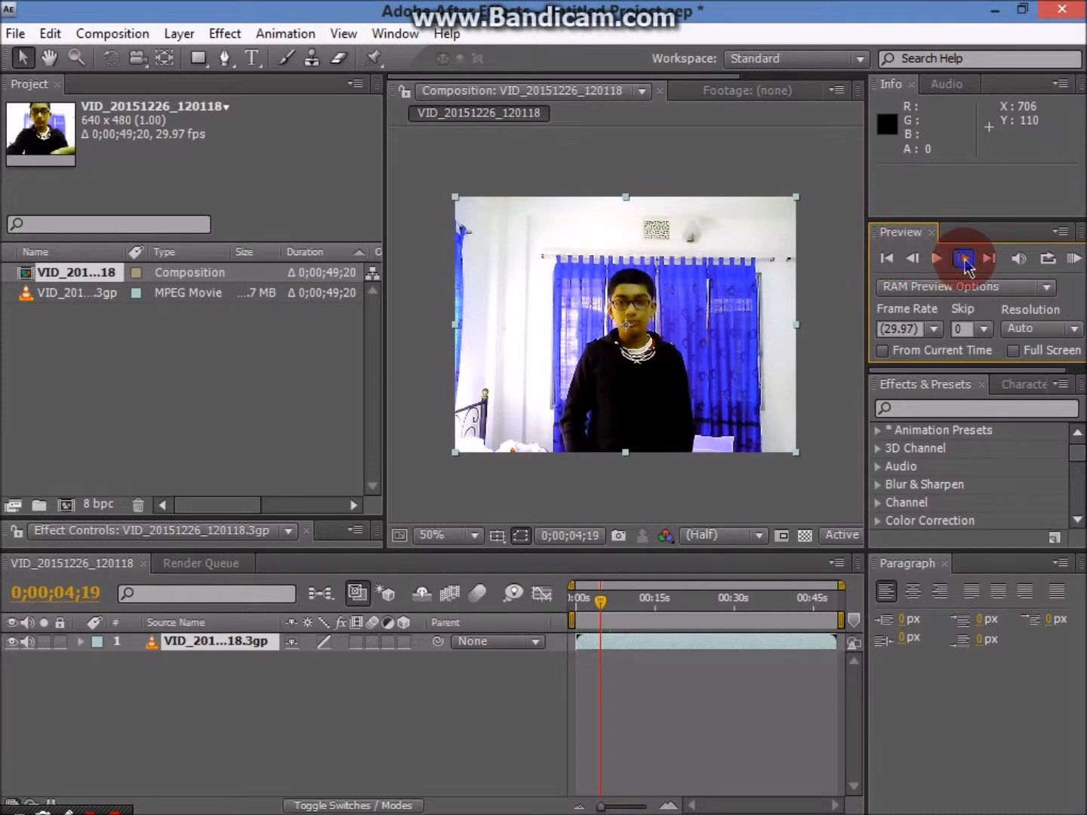
click(964, 258)
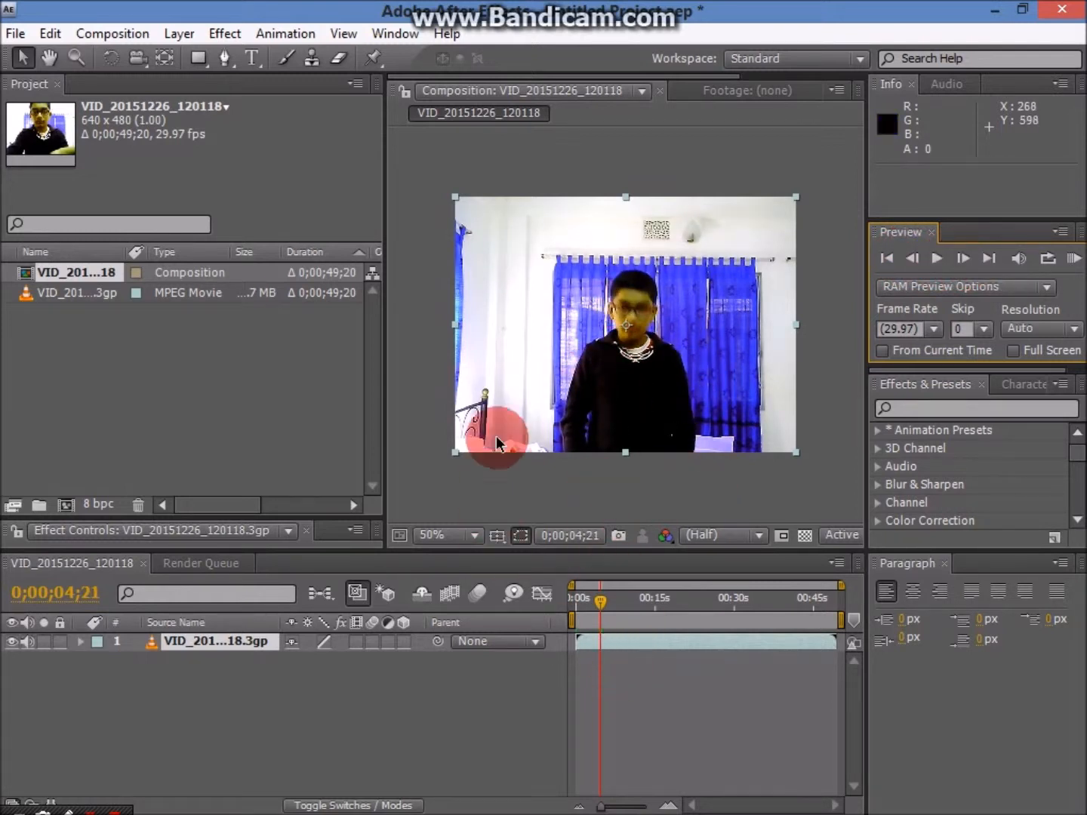
mouse_move(702, 476)
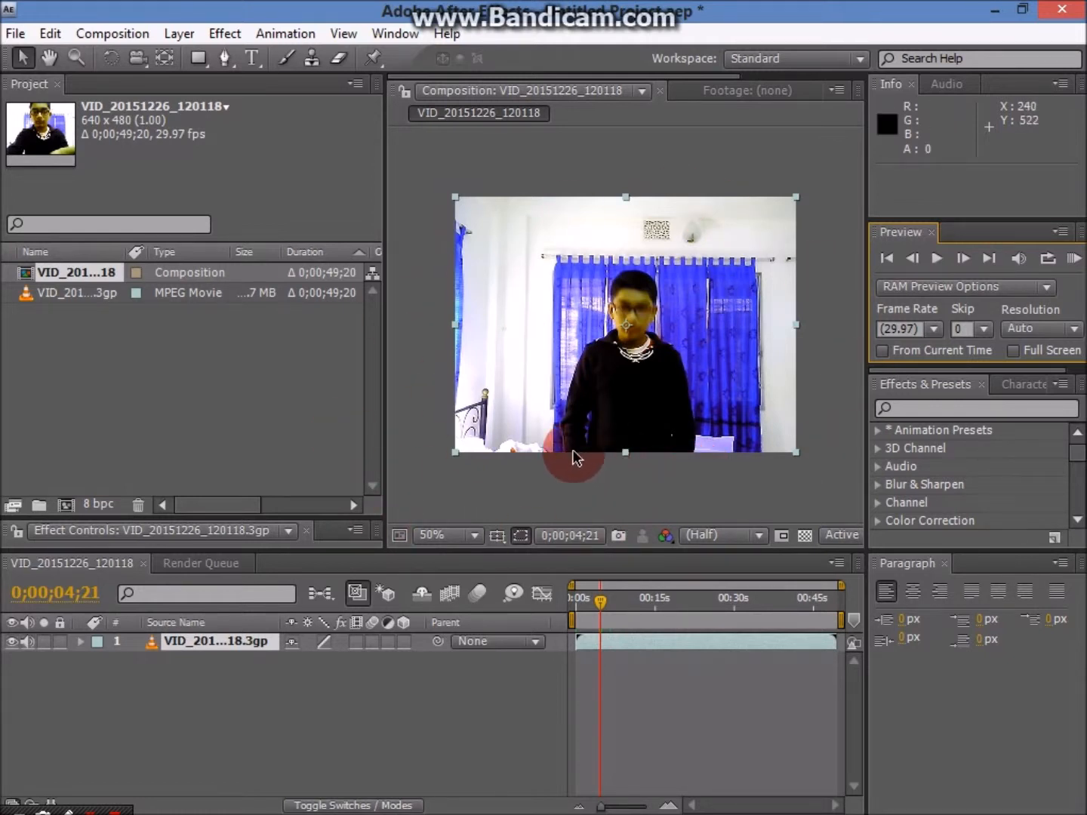
mouse_move(823, 510)
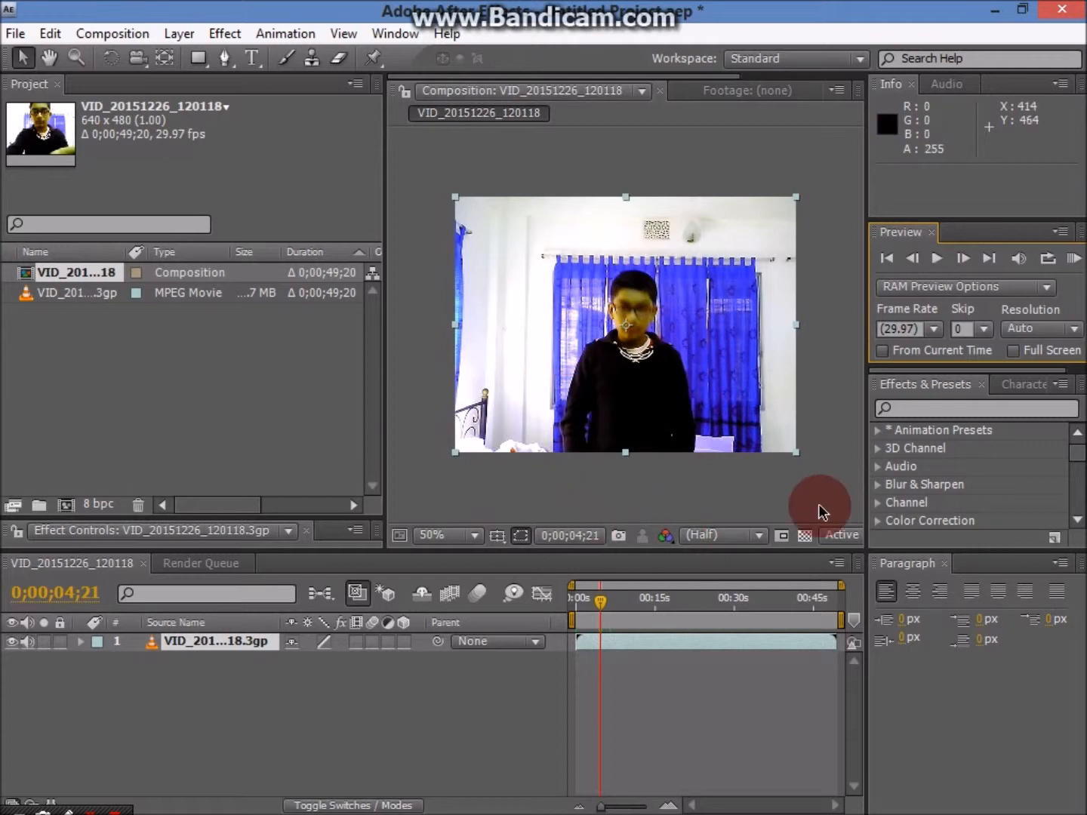
mouse_move(513, 402)
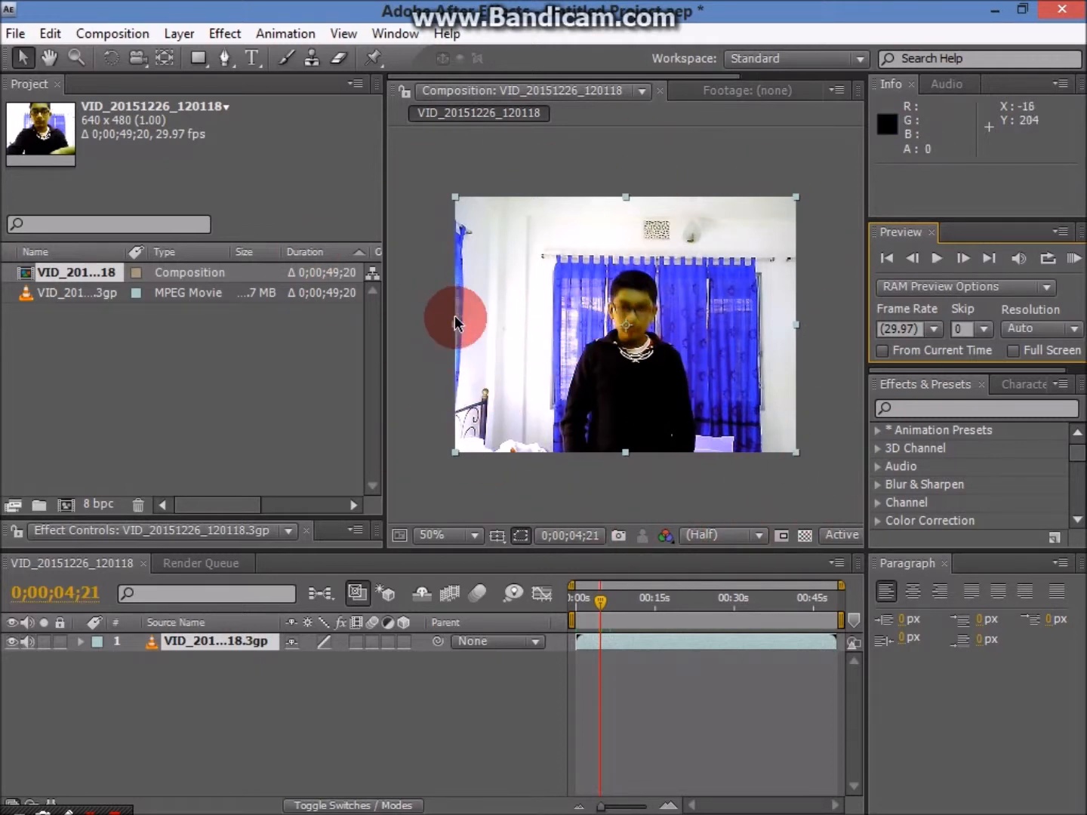
mouse_move(309, 362)
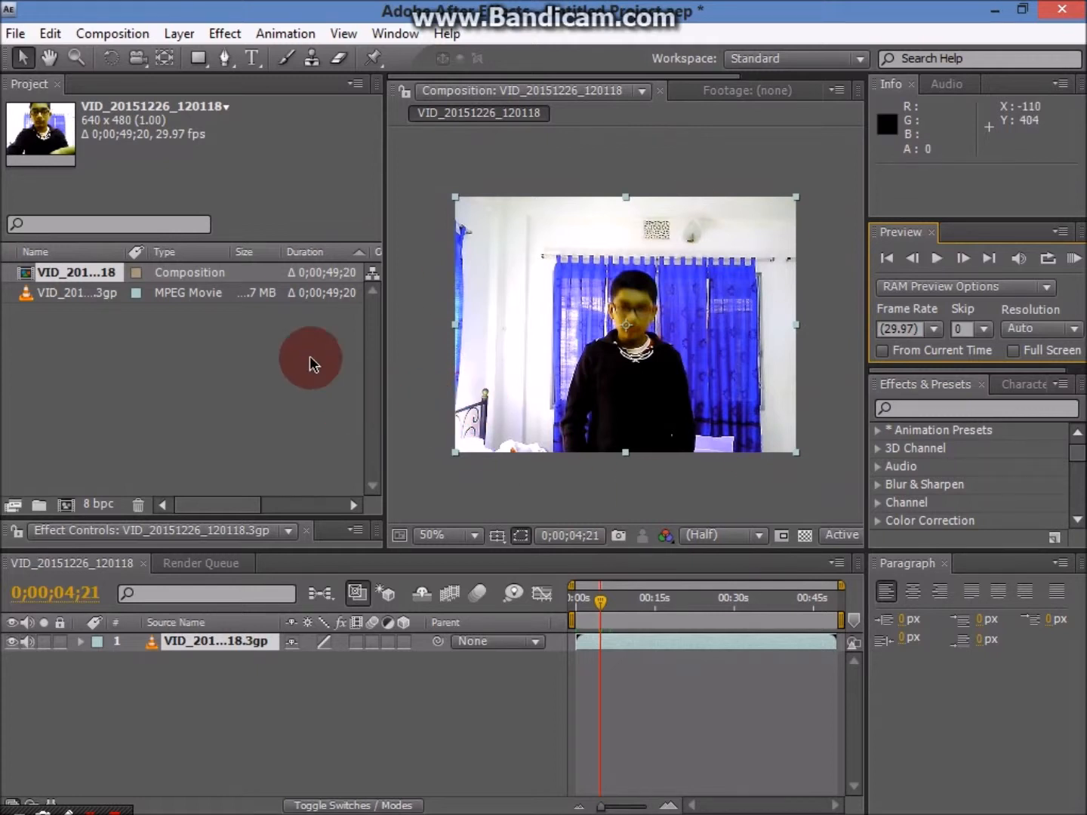
mouse_move(685, 670)
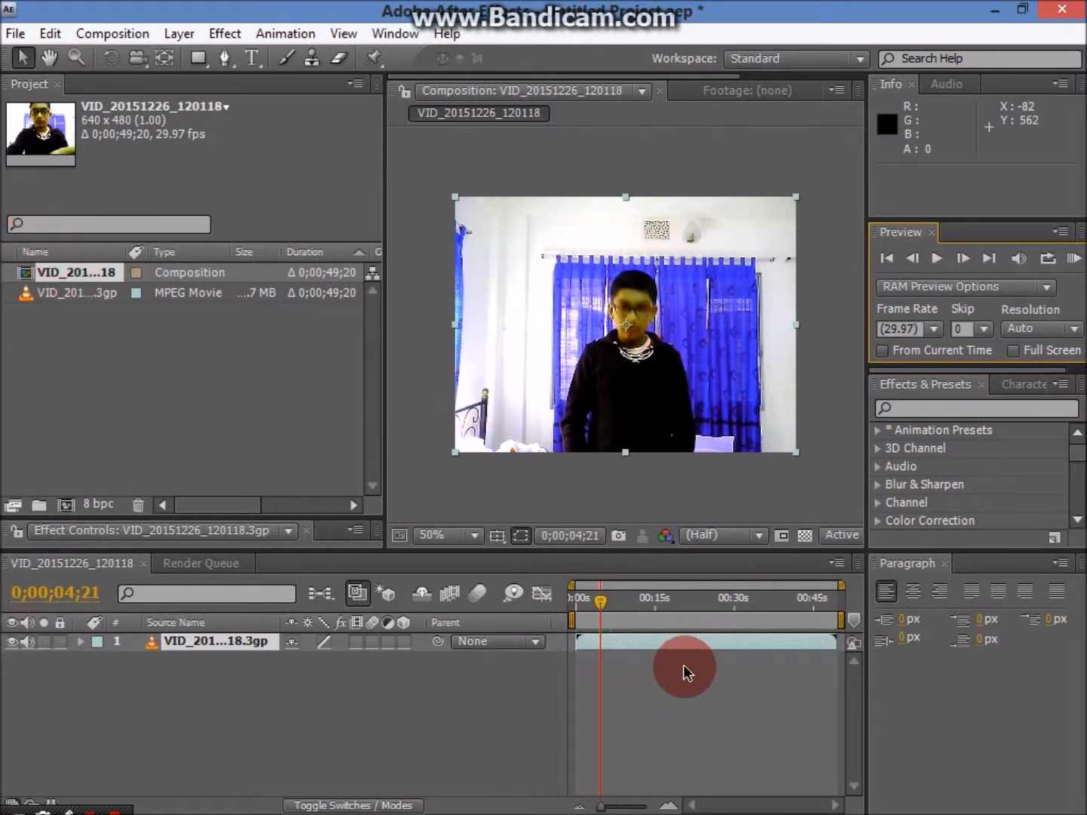
mouse_move(589, 513)
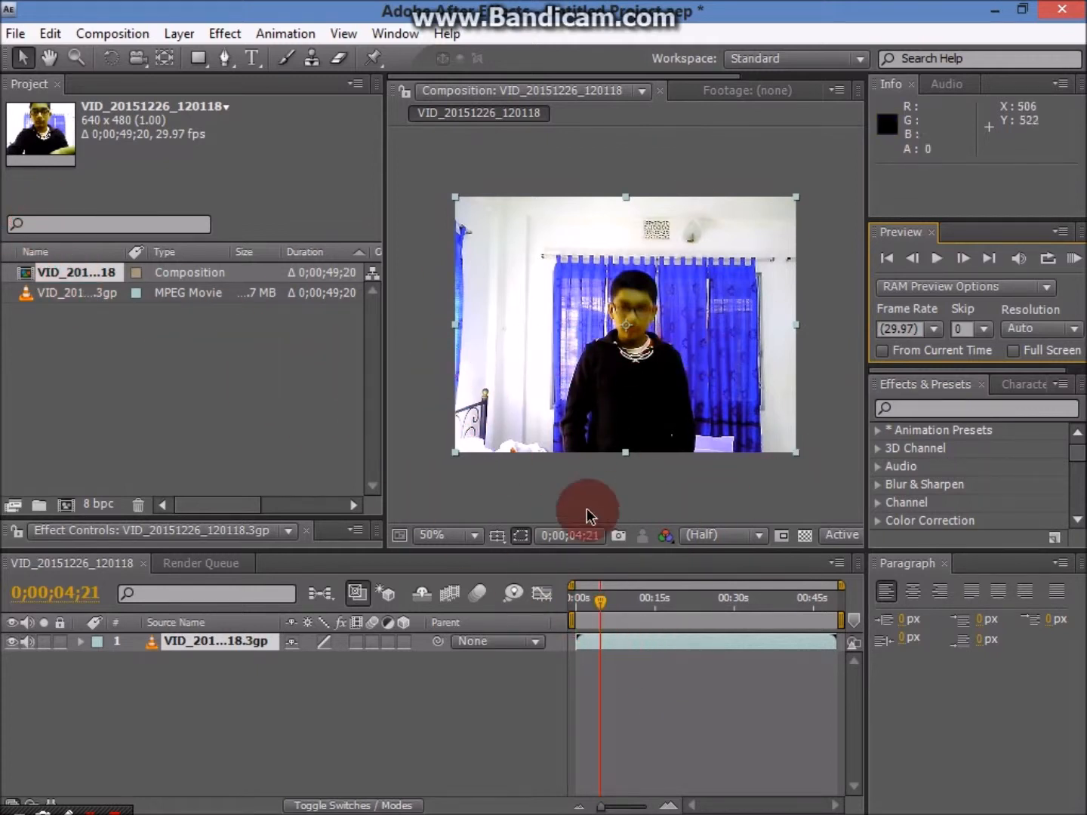
- Import Blood_Burst_12_WMV V9.mp4 from the D:\Action Essentials 2 folder
click(15, 34)
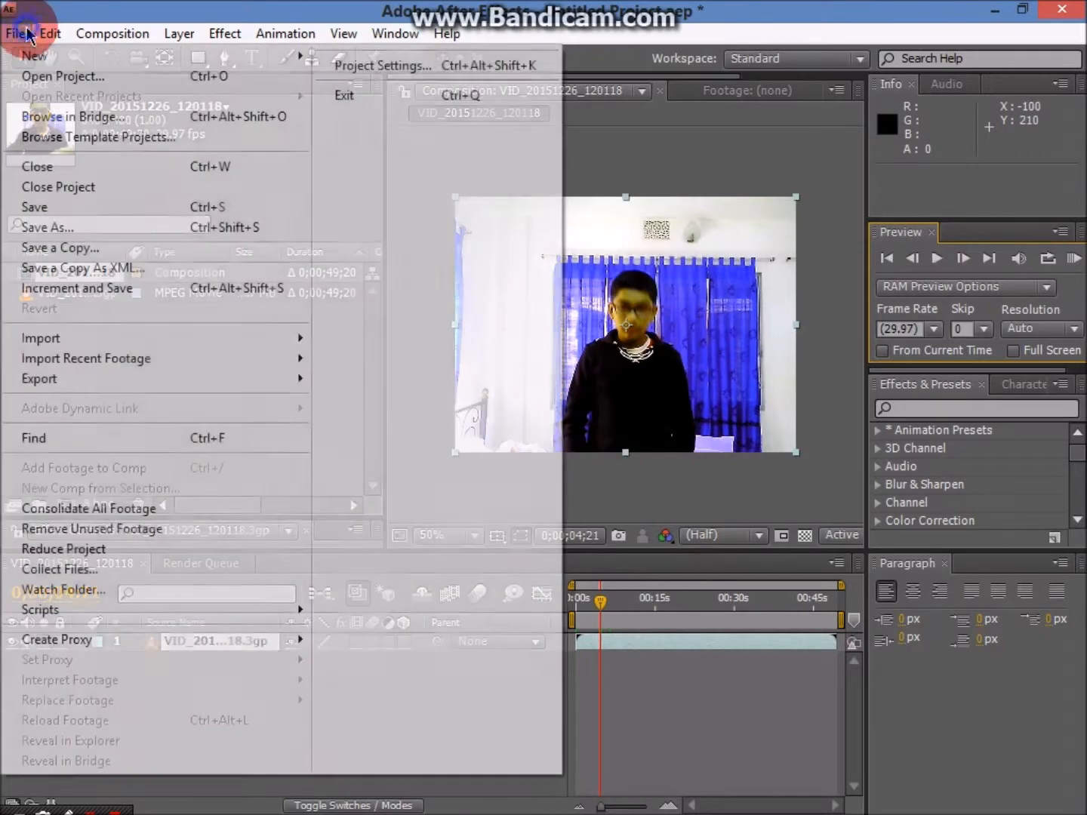
click(41, 338)
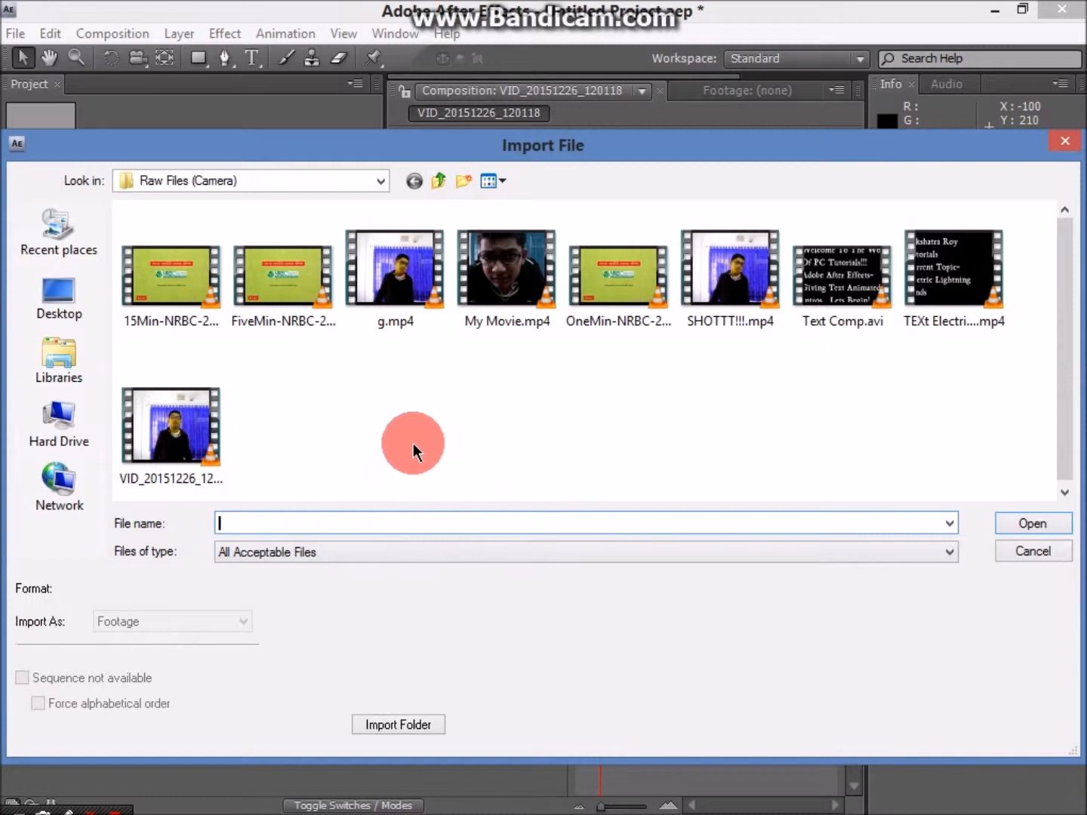
mouse_move(321, 460)
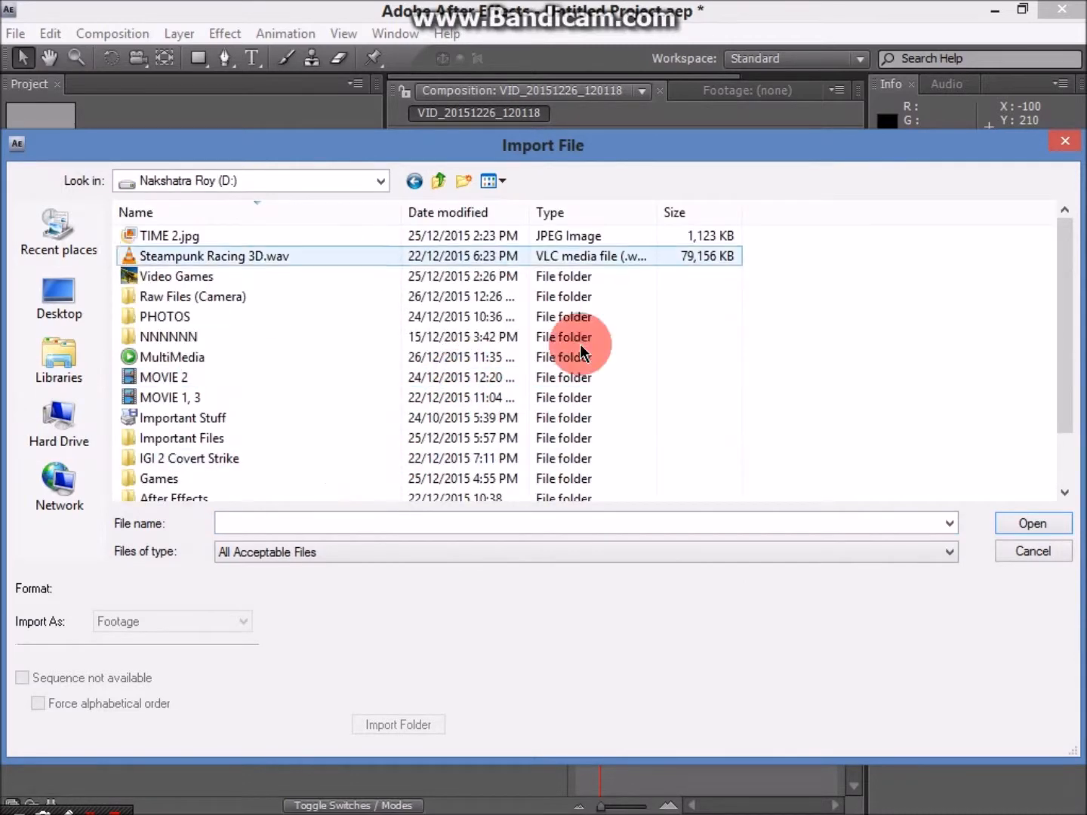
scroll(down, 3)
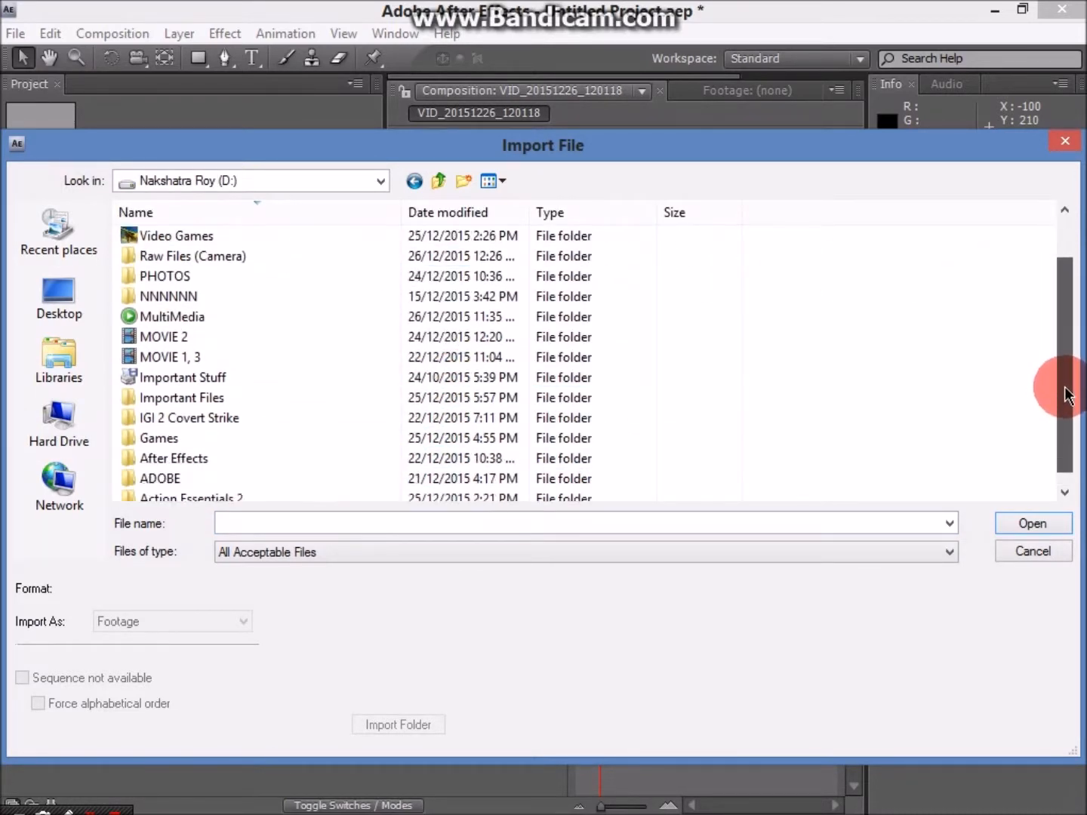
double_click(192, 498)
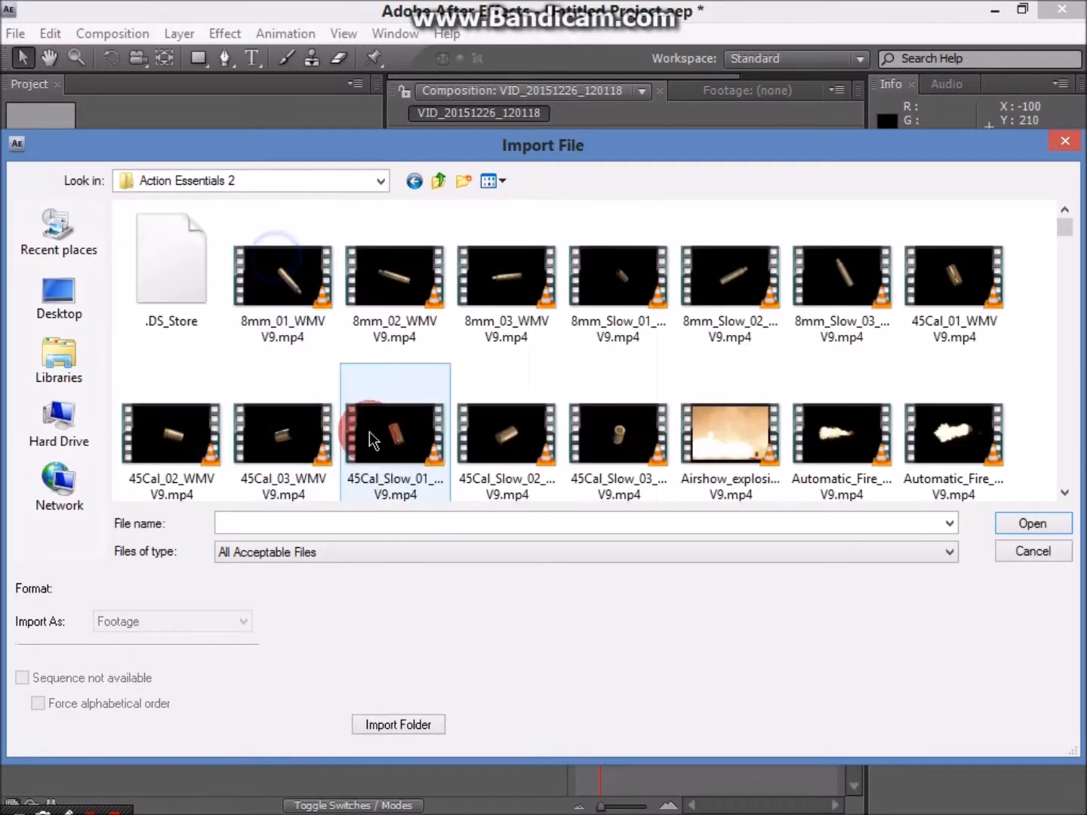
scroll(down, 3)
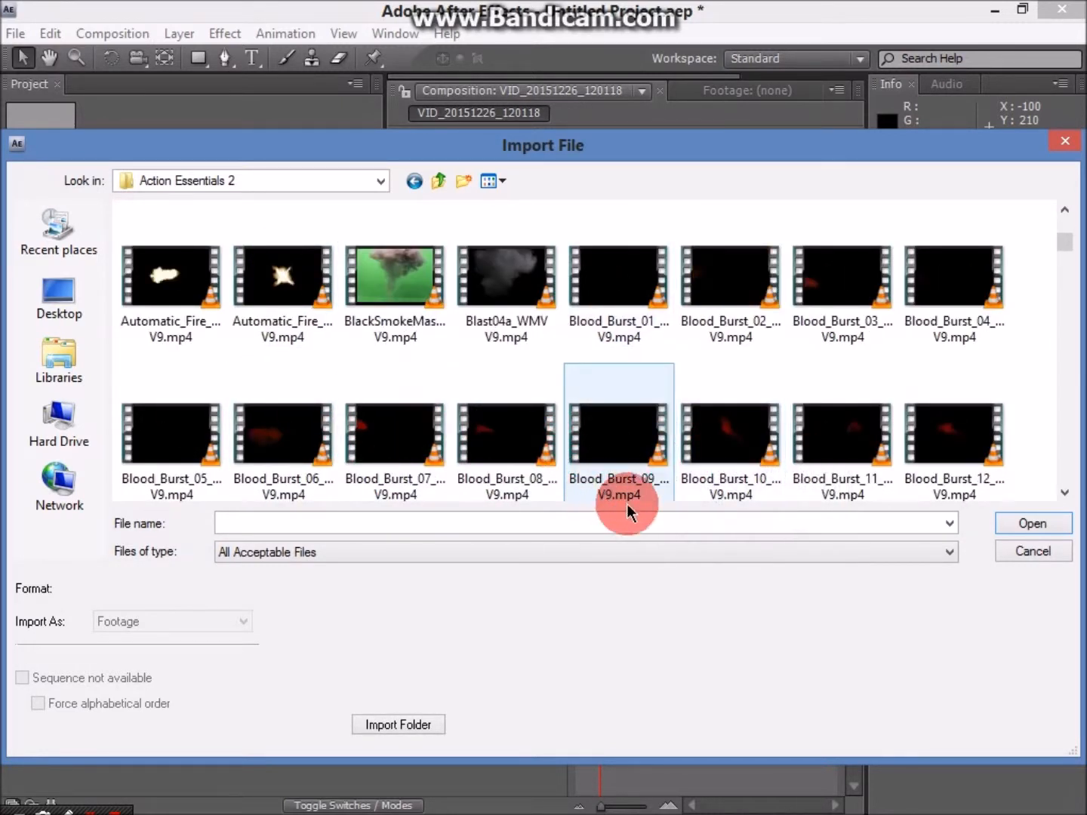
click(953, 434)
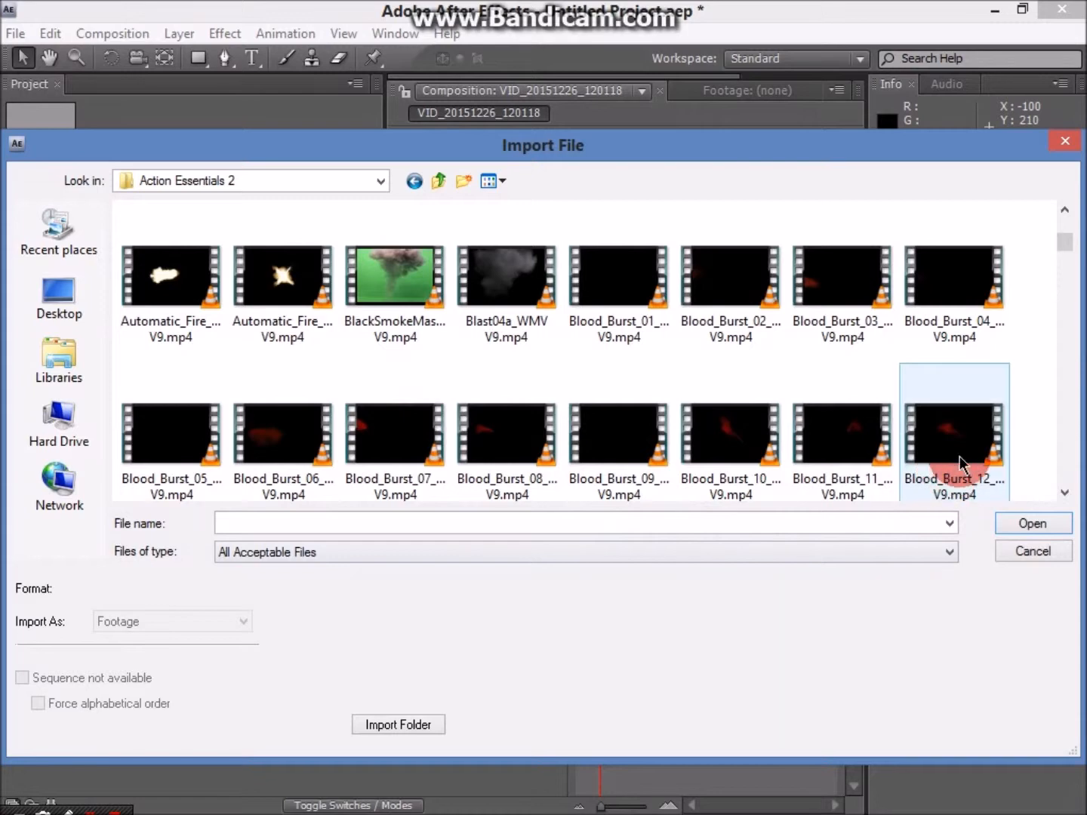
click(1033, 523)
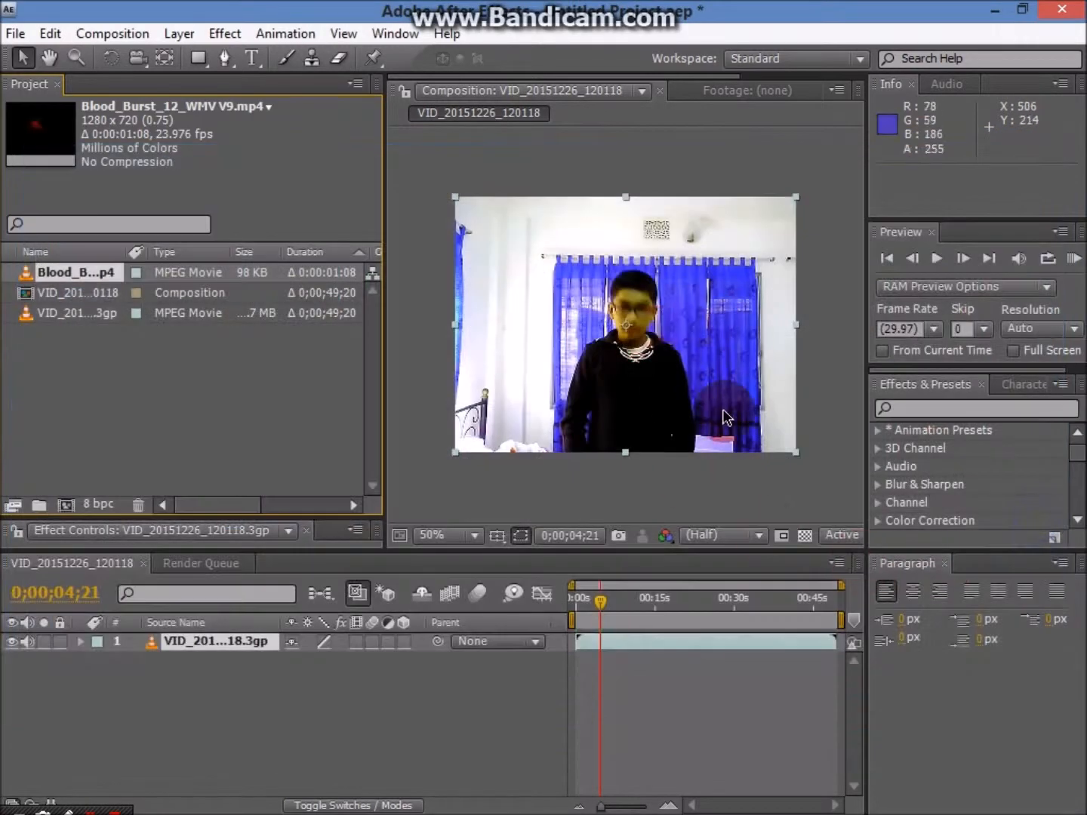
click(75, 272)
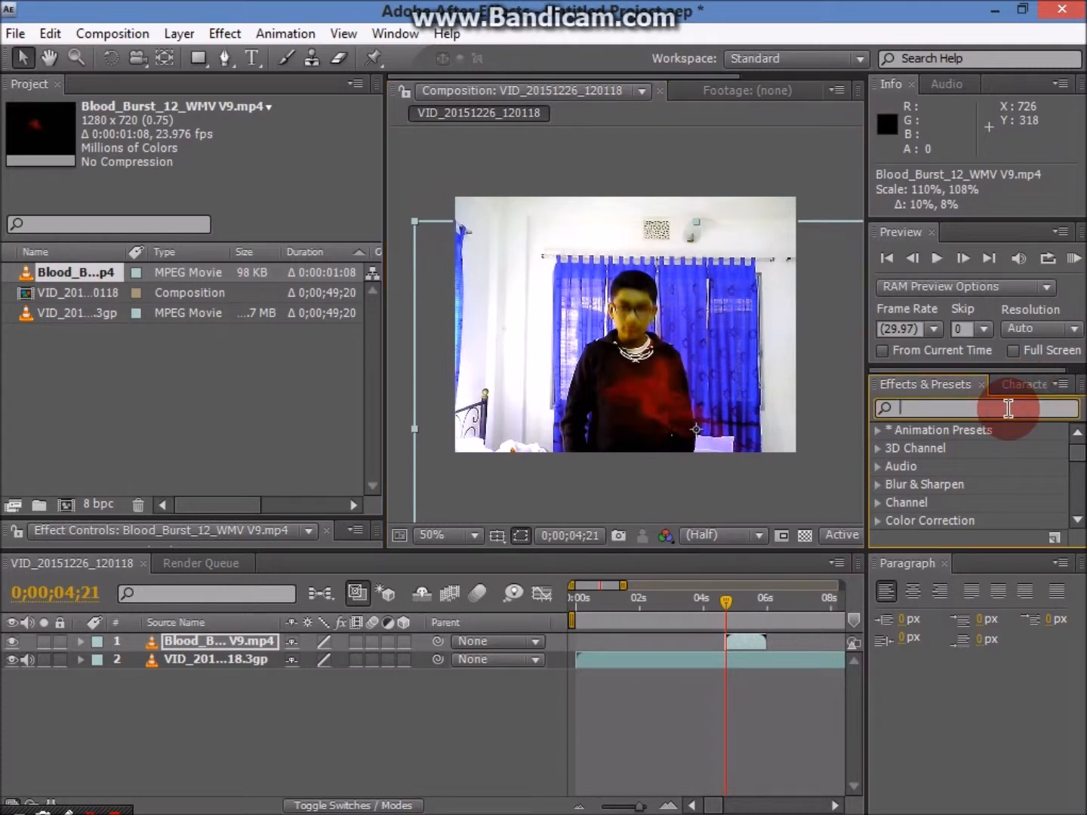
- Add Glow to Blood_Burst_12 (threshold 25.5%, radius 14, intensity 1.3) and scrub to the burst
text(Glow)
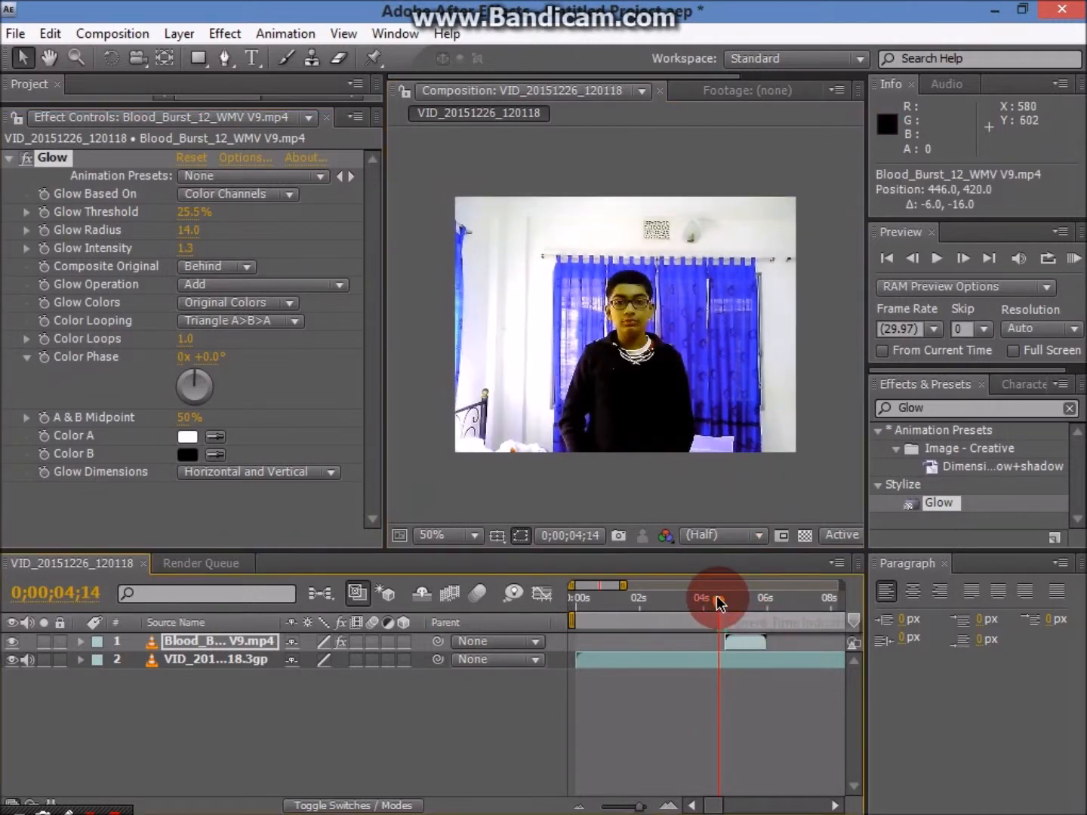
click(937, 259)
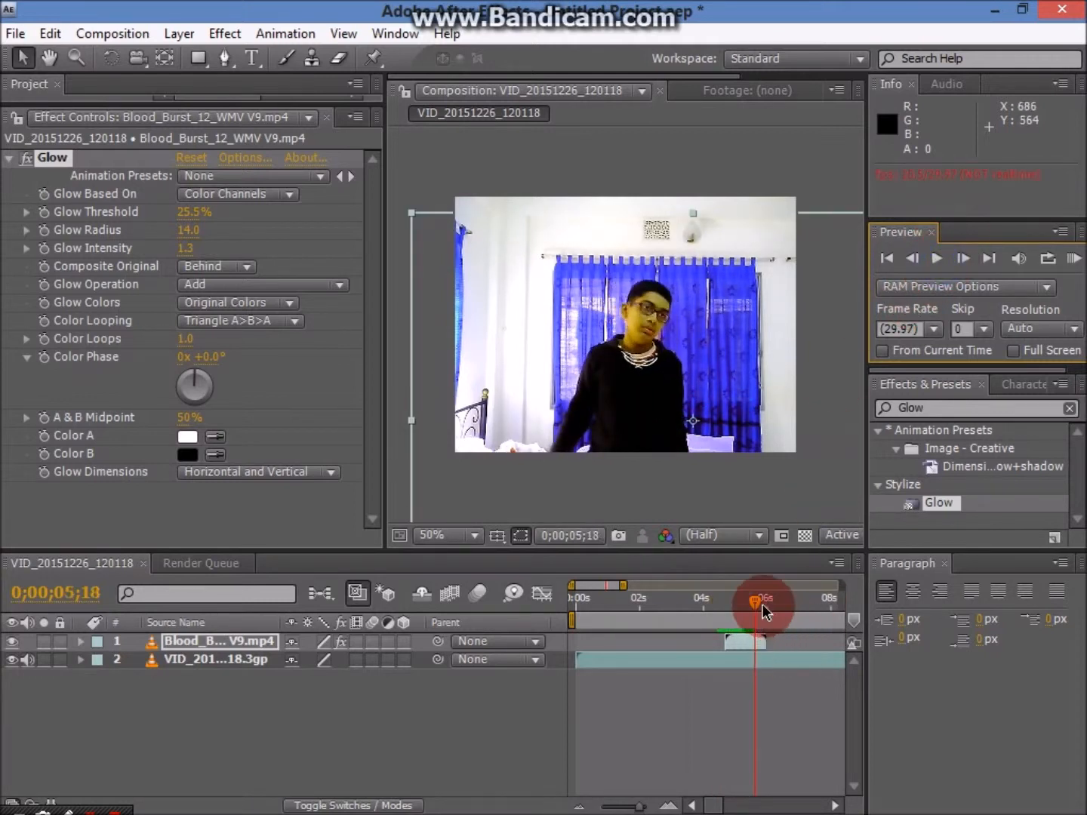
mouse_move(759, 608)
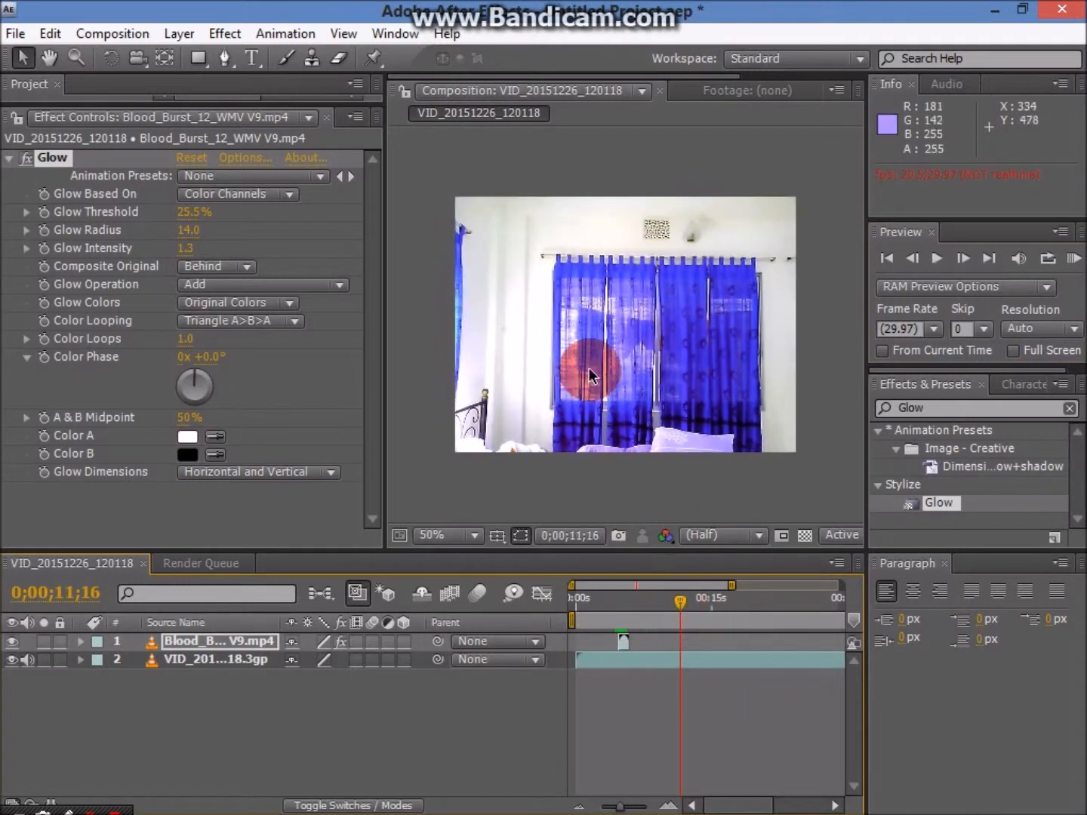
mouse_move(645, 368)
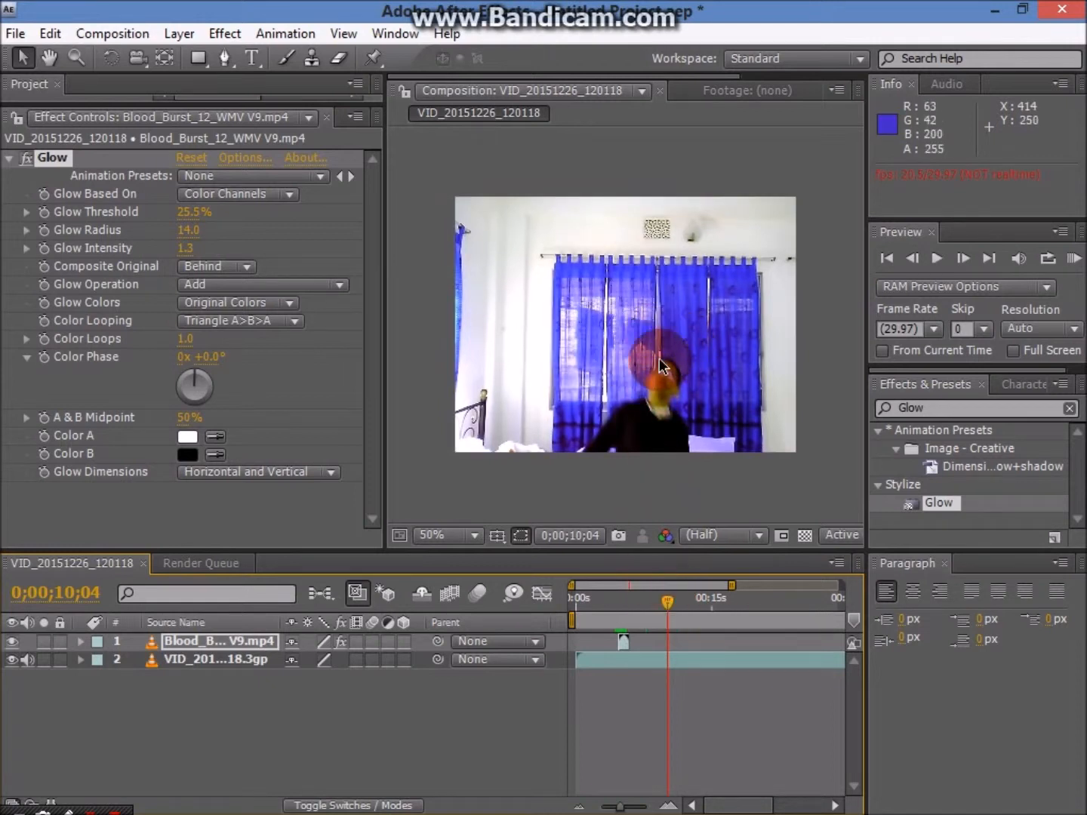
mouse_move(630, 370)
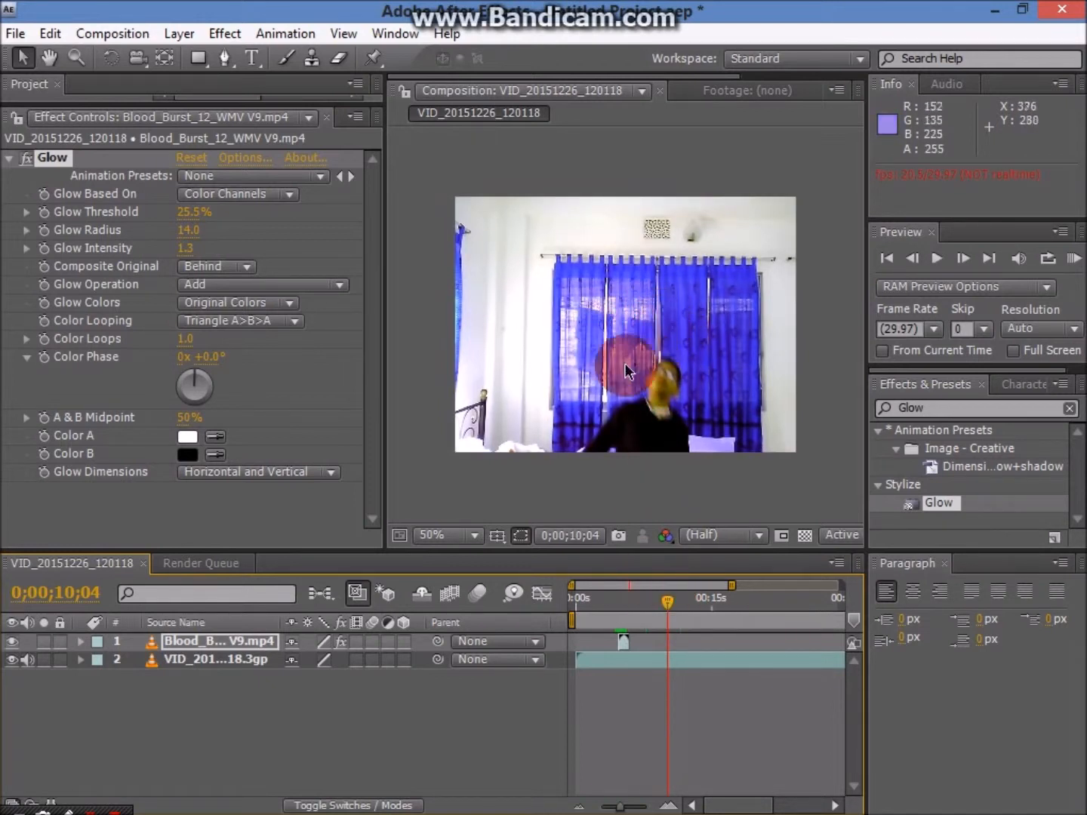
mouse_move(672, 308)
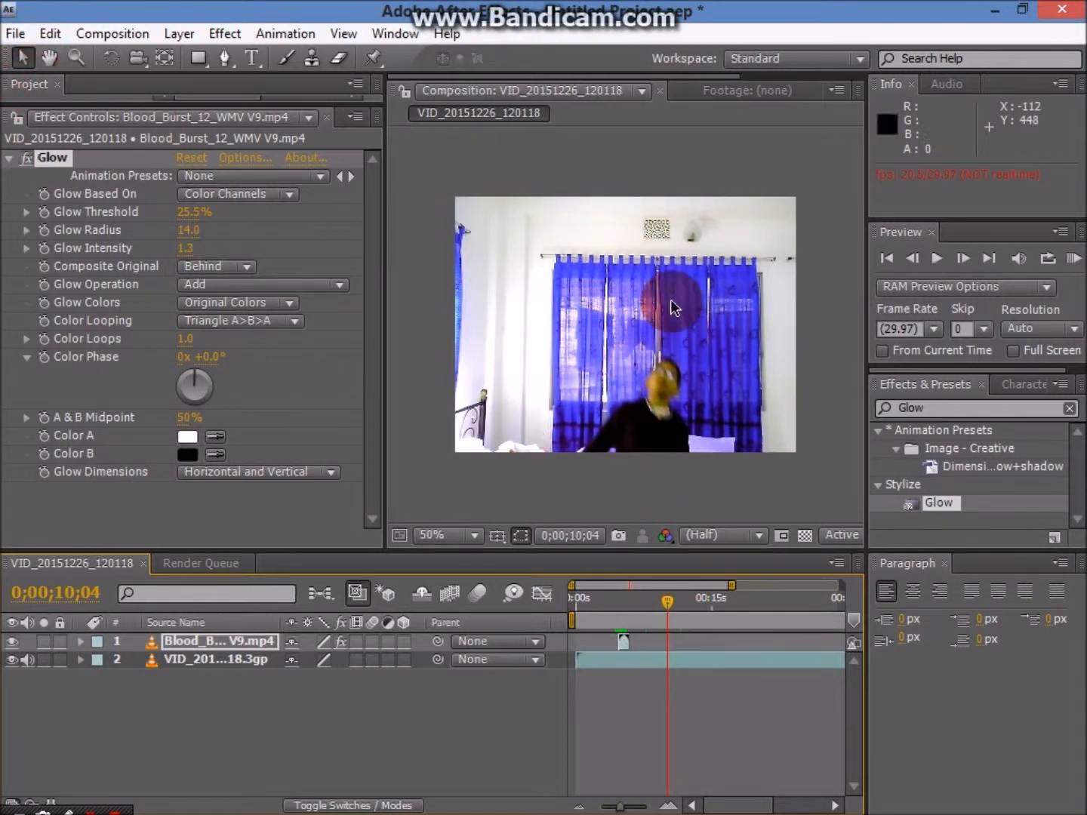
mouse_move(585, 370)
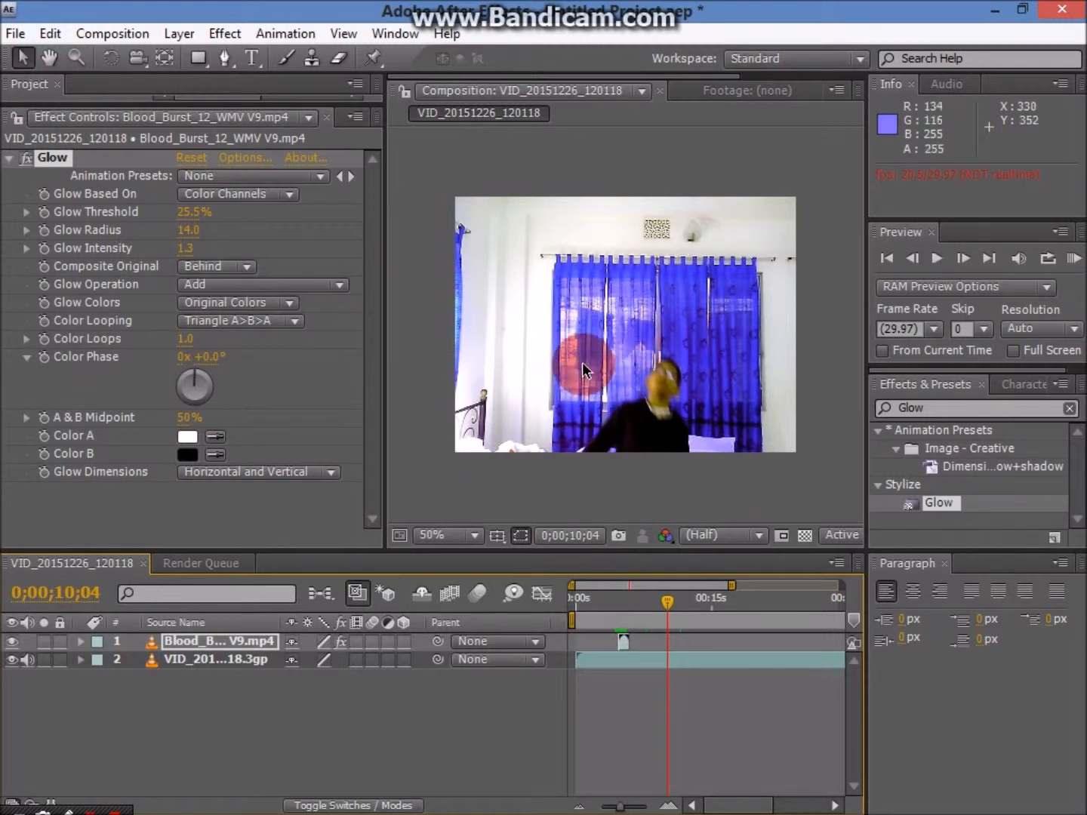
mouse_move(657, 339)
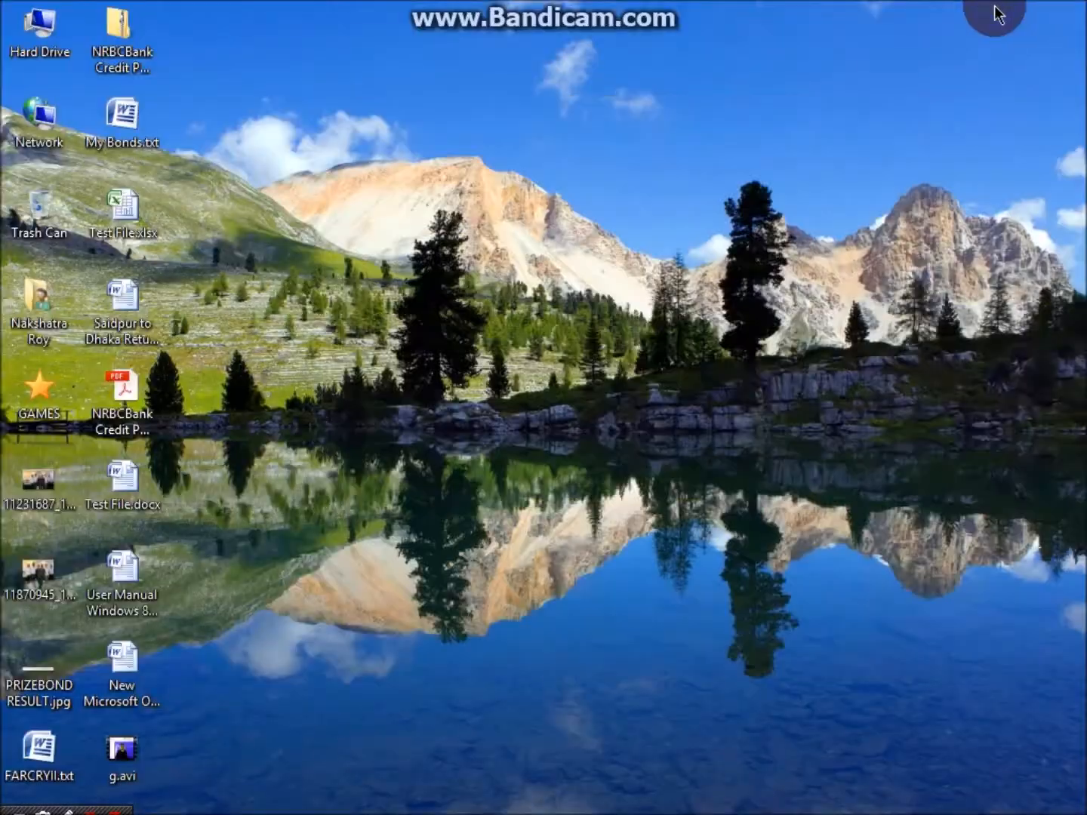
- Open Untitled.jpg from D:\Important Files in the image viewer
right_click(243, 326)
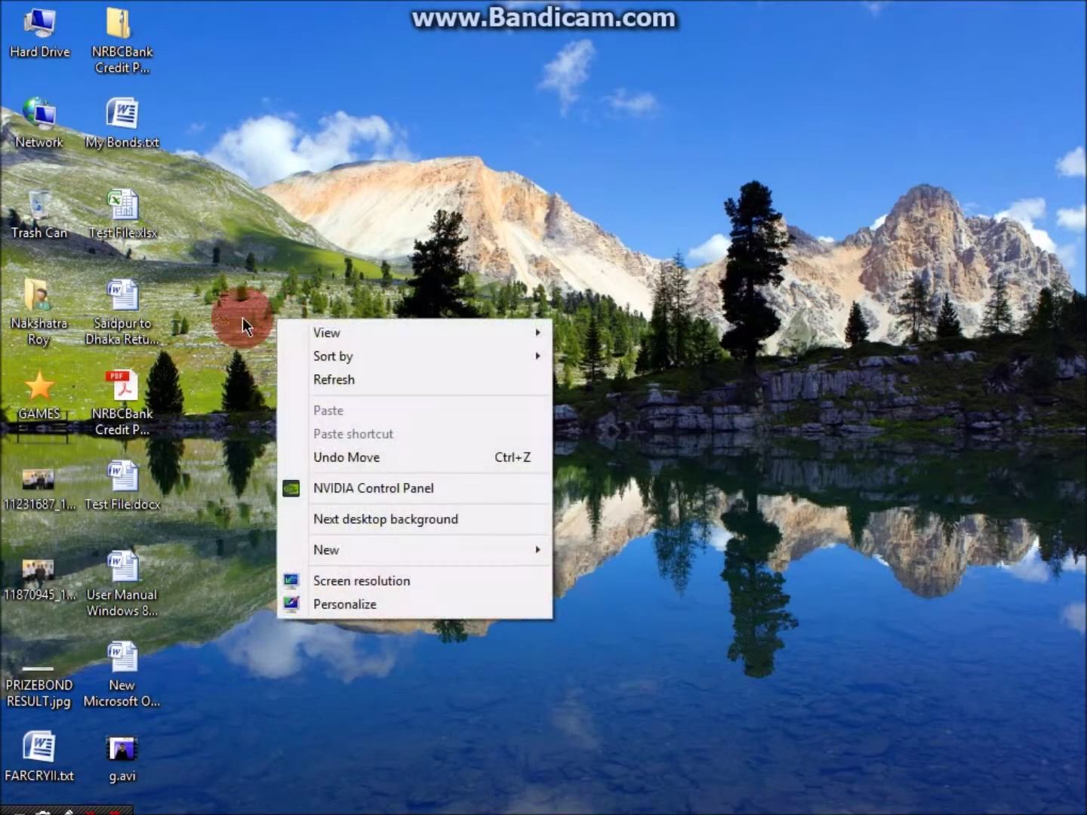
click(326, 550)
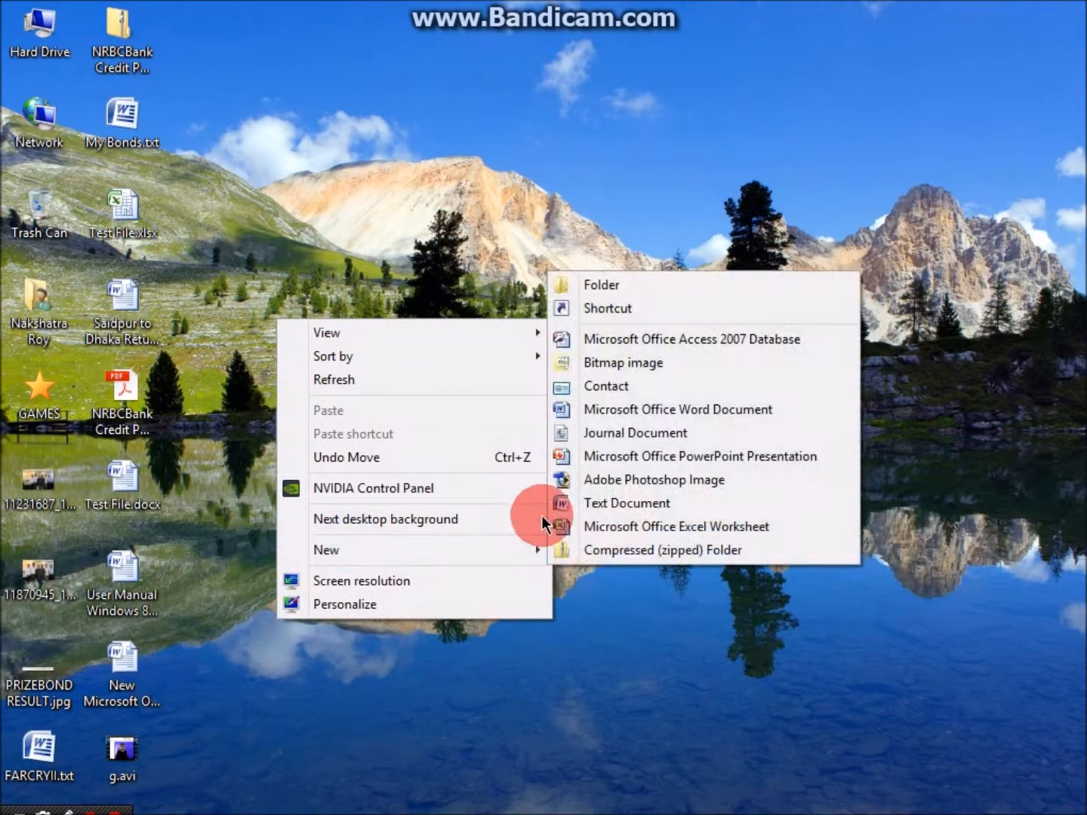
mouse_move(189, 212)
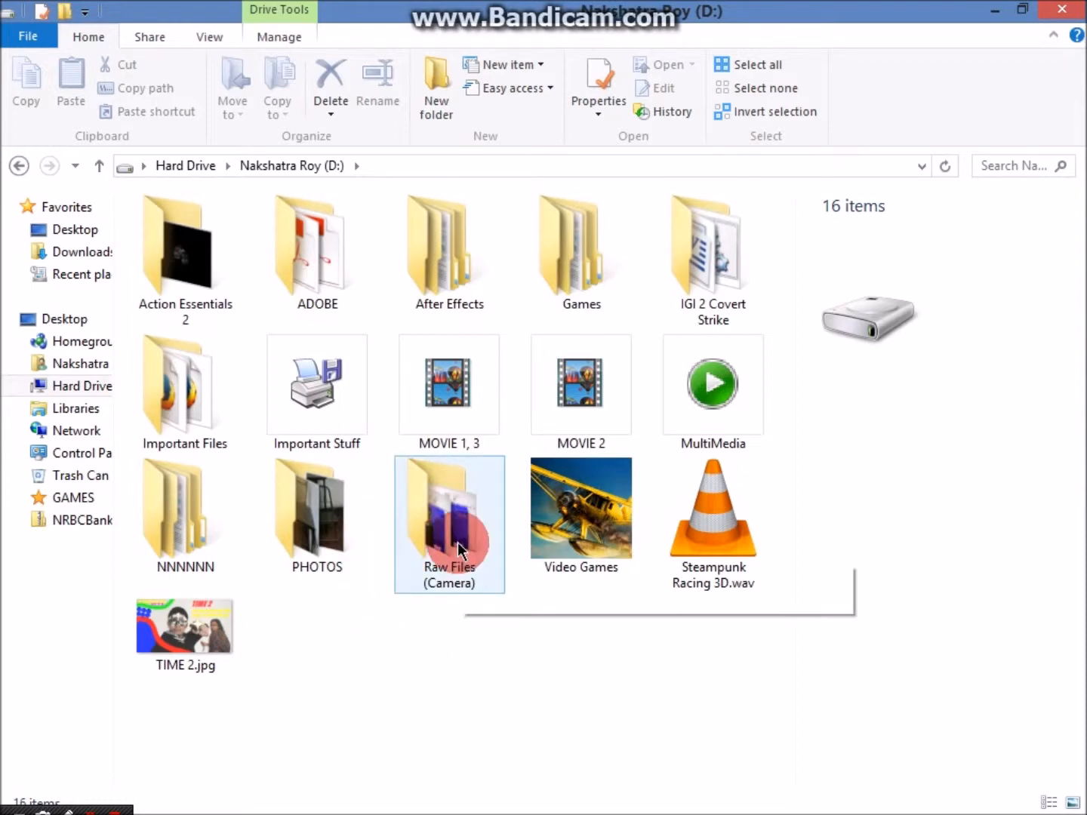
click(316, 385)
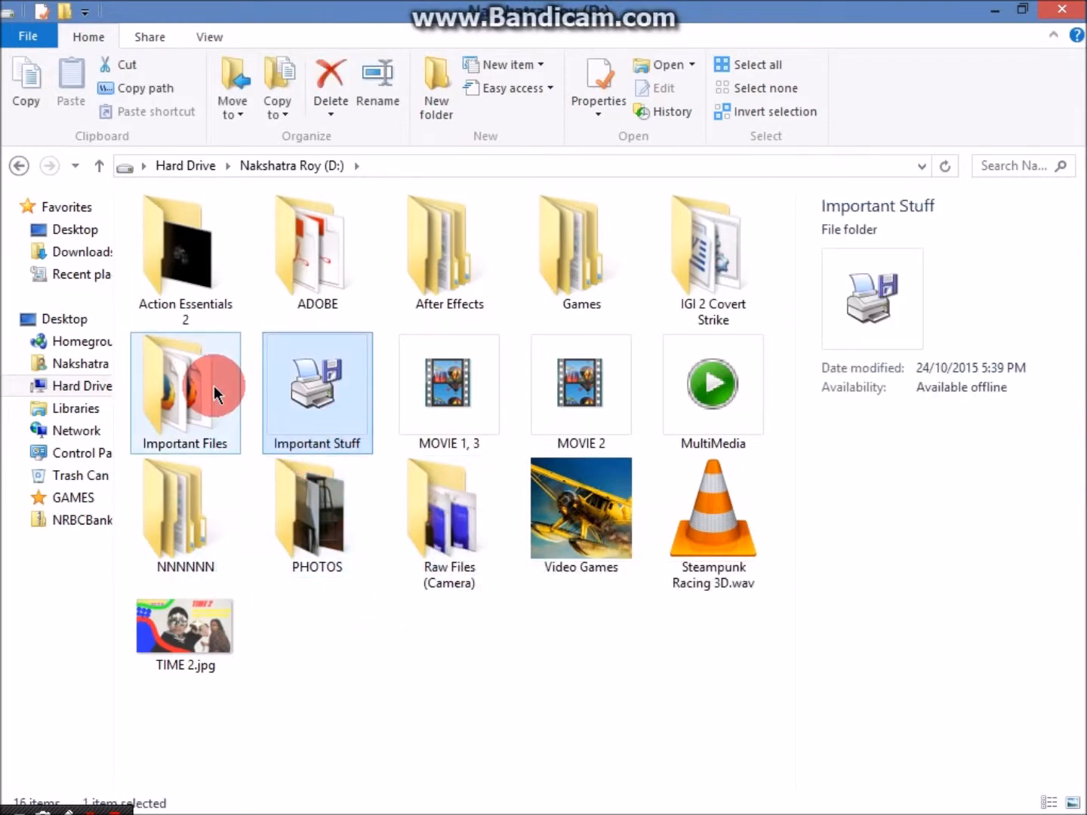
double_click(184, 393)
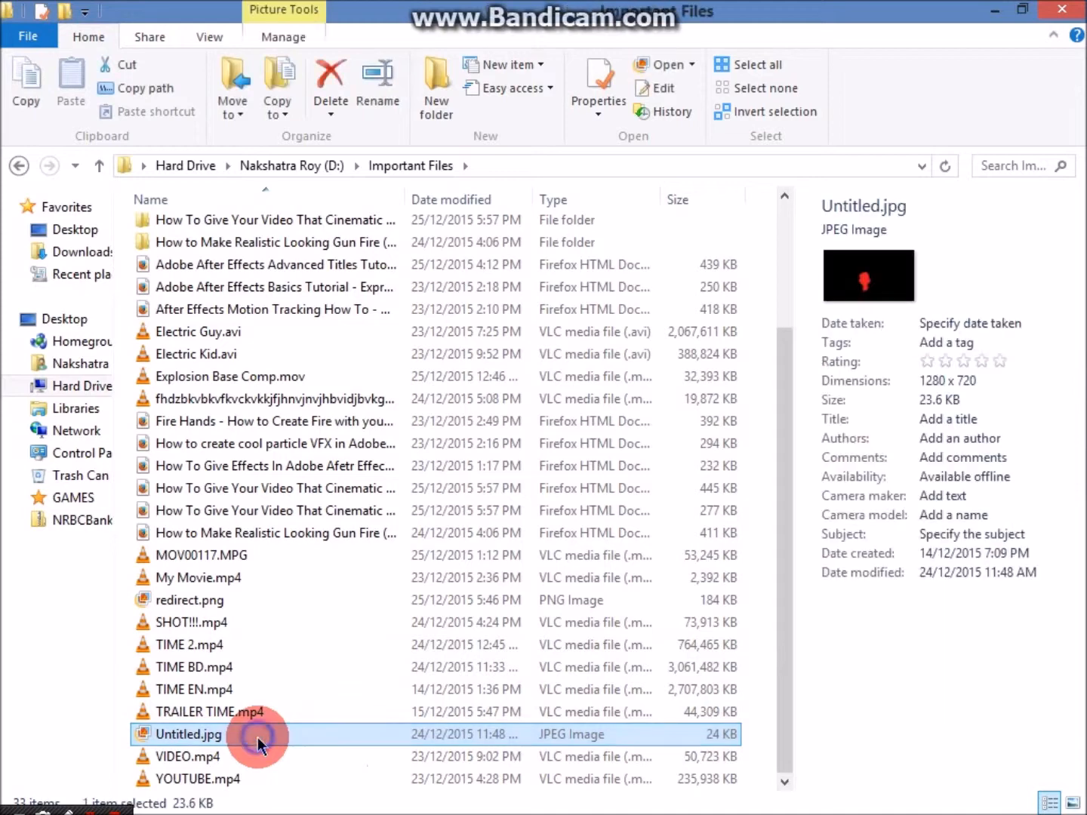
double_click(190, 734)
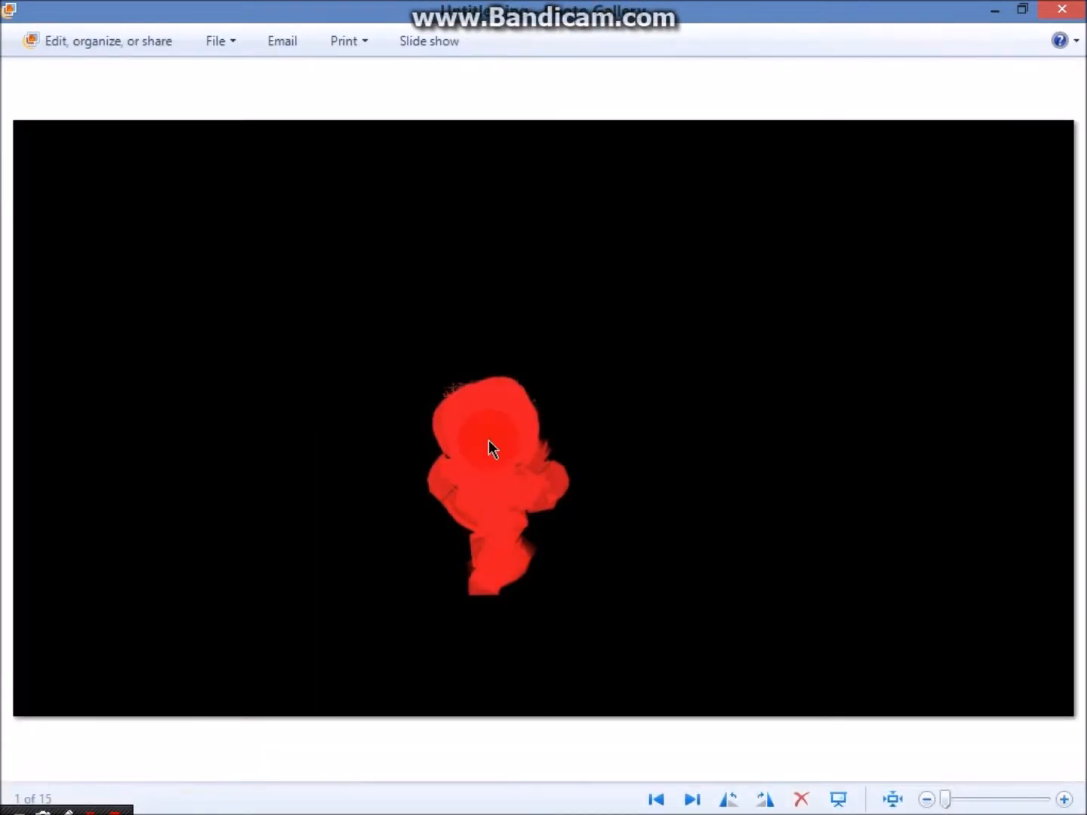
mouse_move(469, 519)
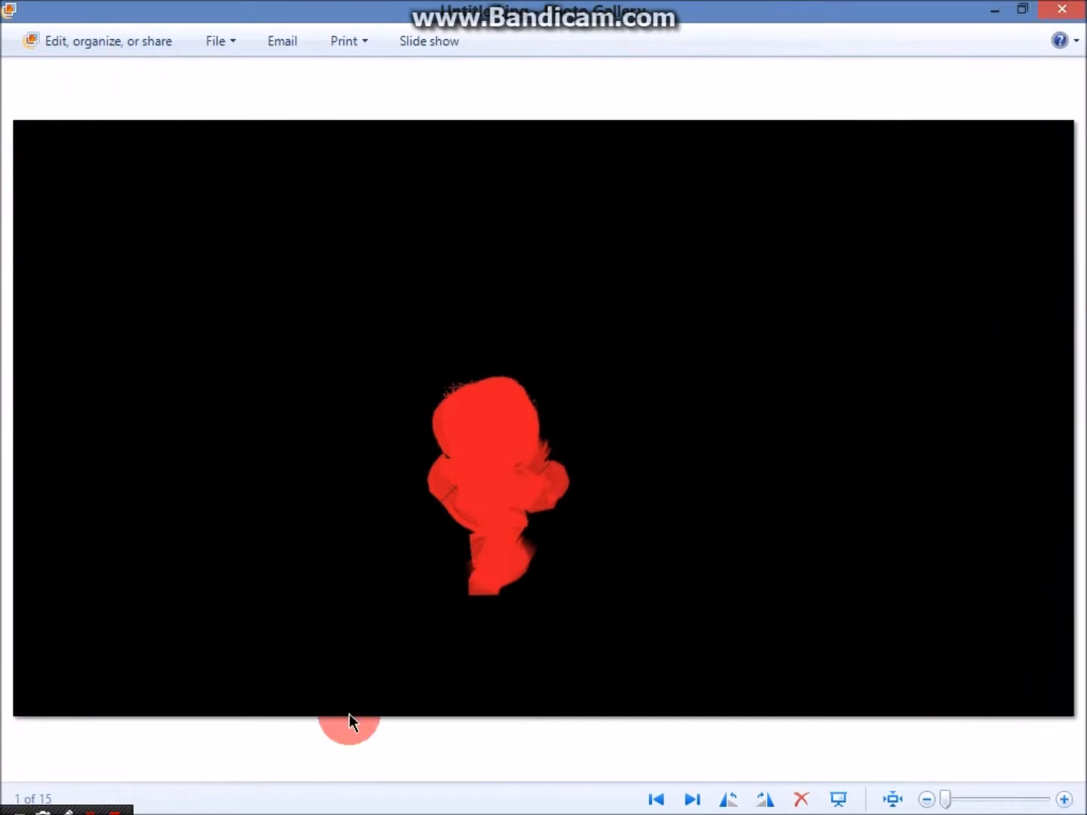
mouse_move(555, 436)
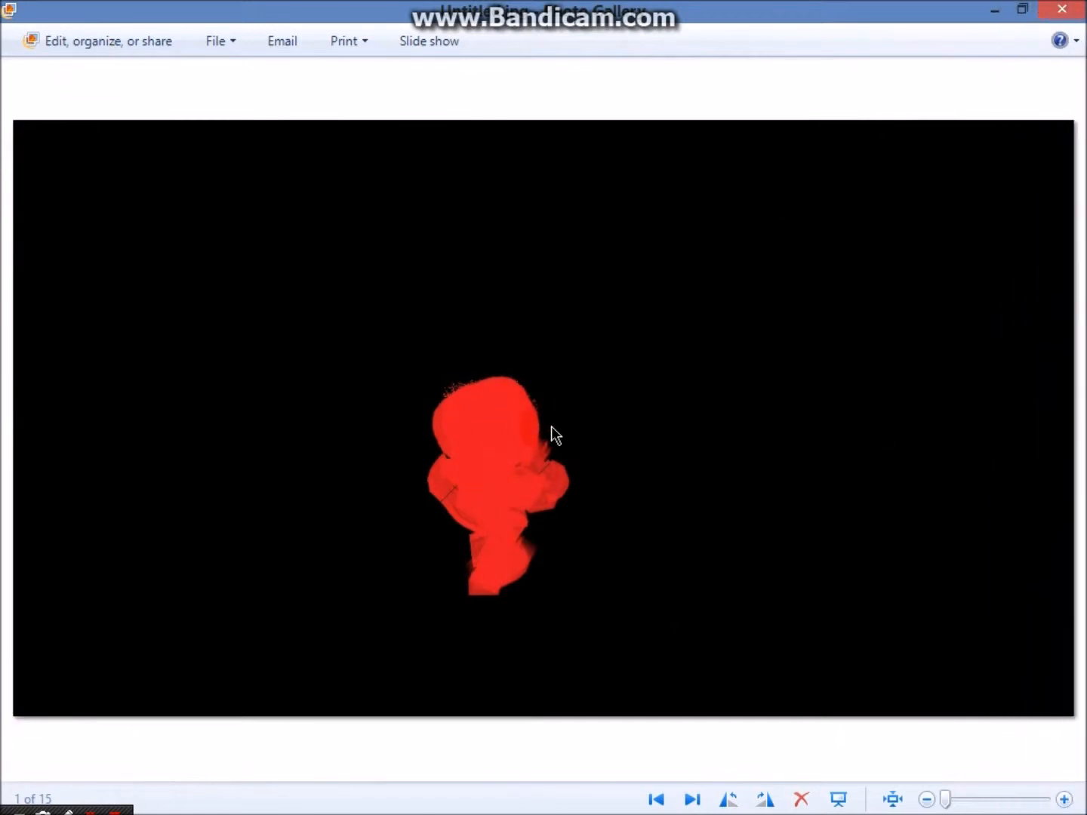
mouse_move(1062, 9)
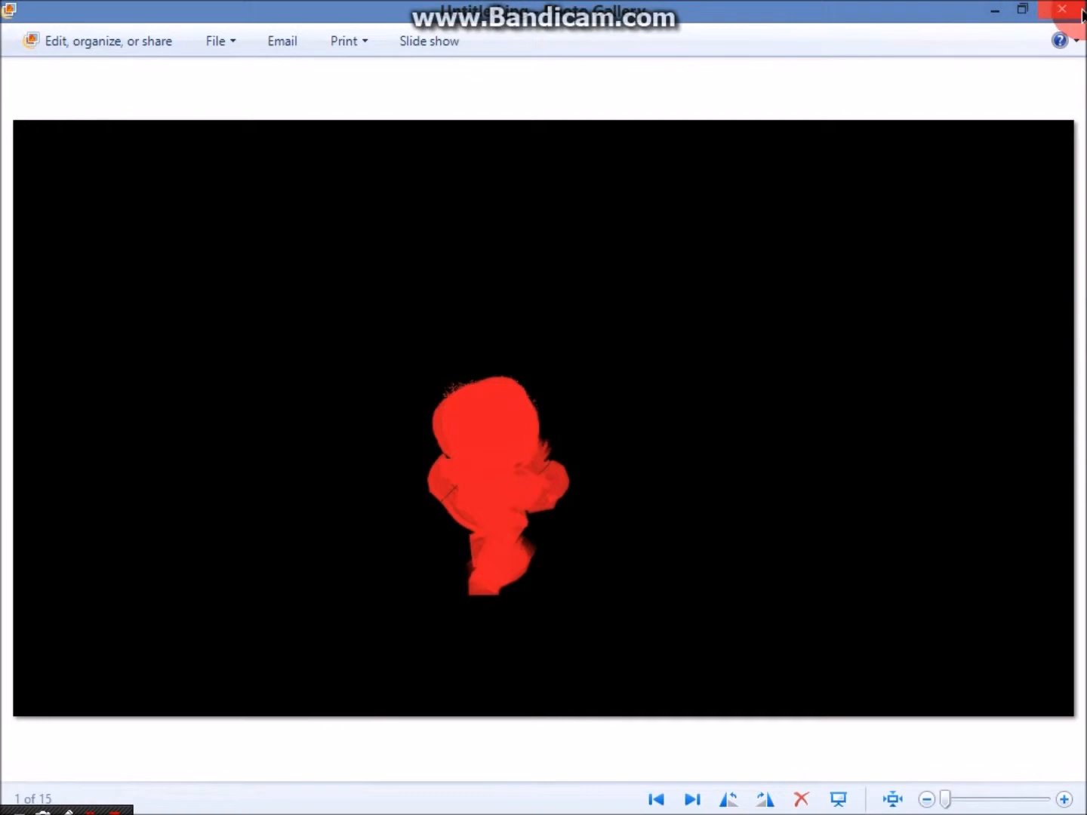
- Close Windows Photo Gallery after viewing the red splatter image
click(1062, 9)
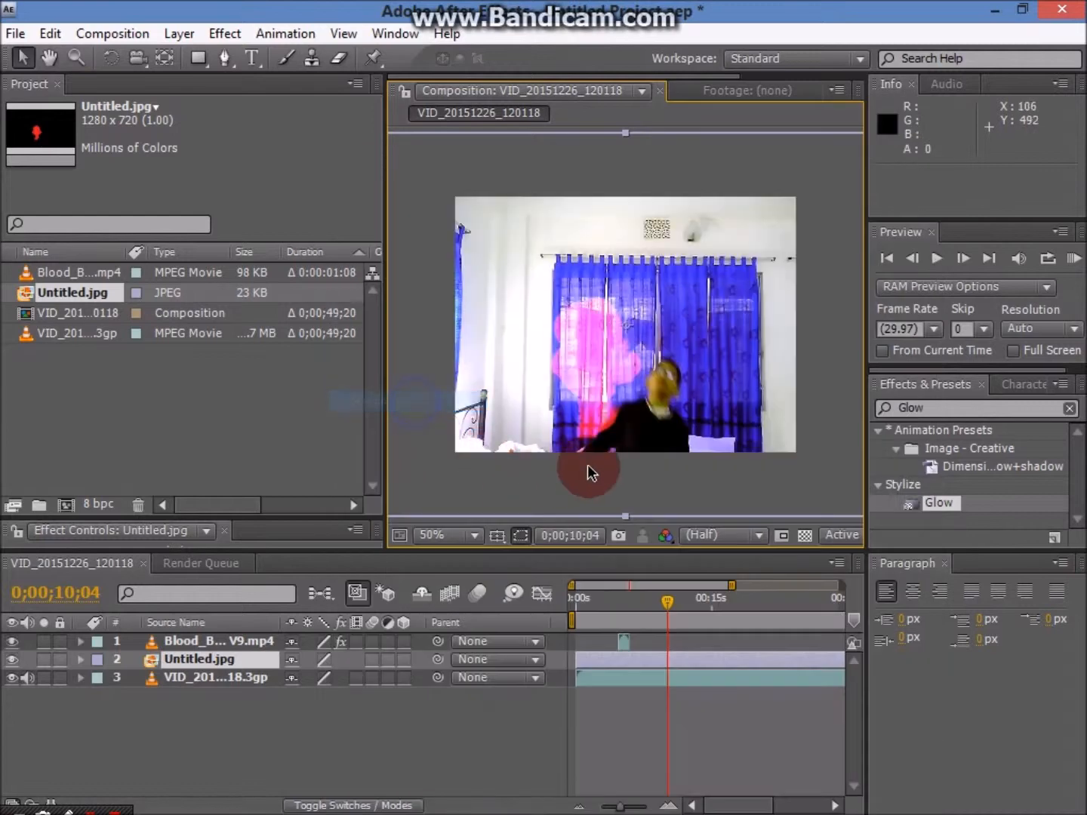
mouse_move(703, 566)
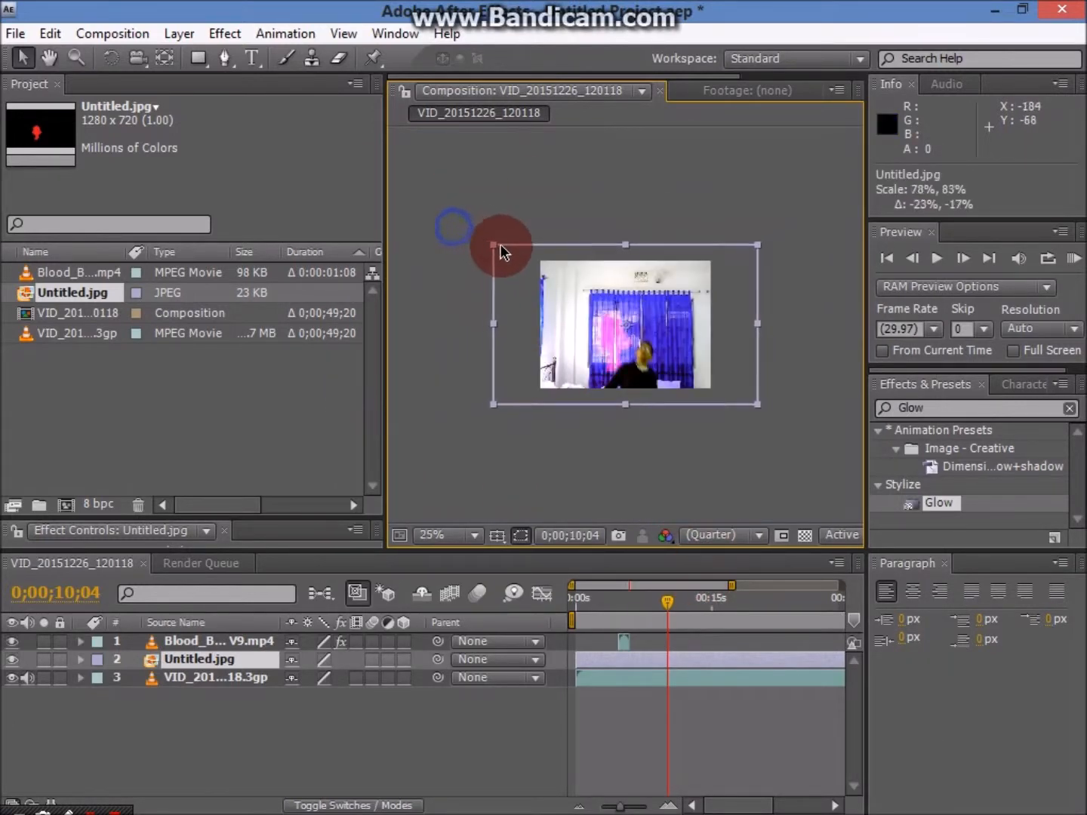
- Scale the Untitled.jpg splatter layer to about 78% by 83% over the curtain
click(447, 534)
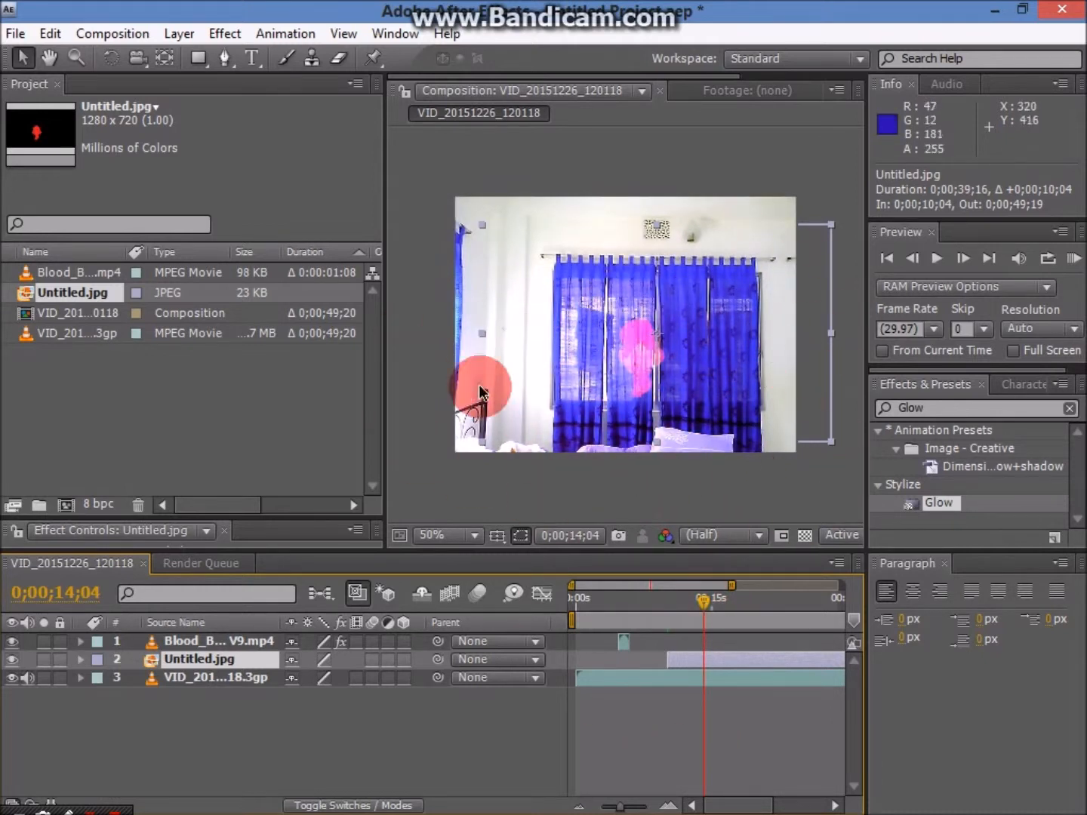
mouse_move(725, 535)
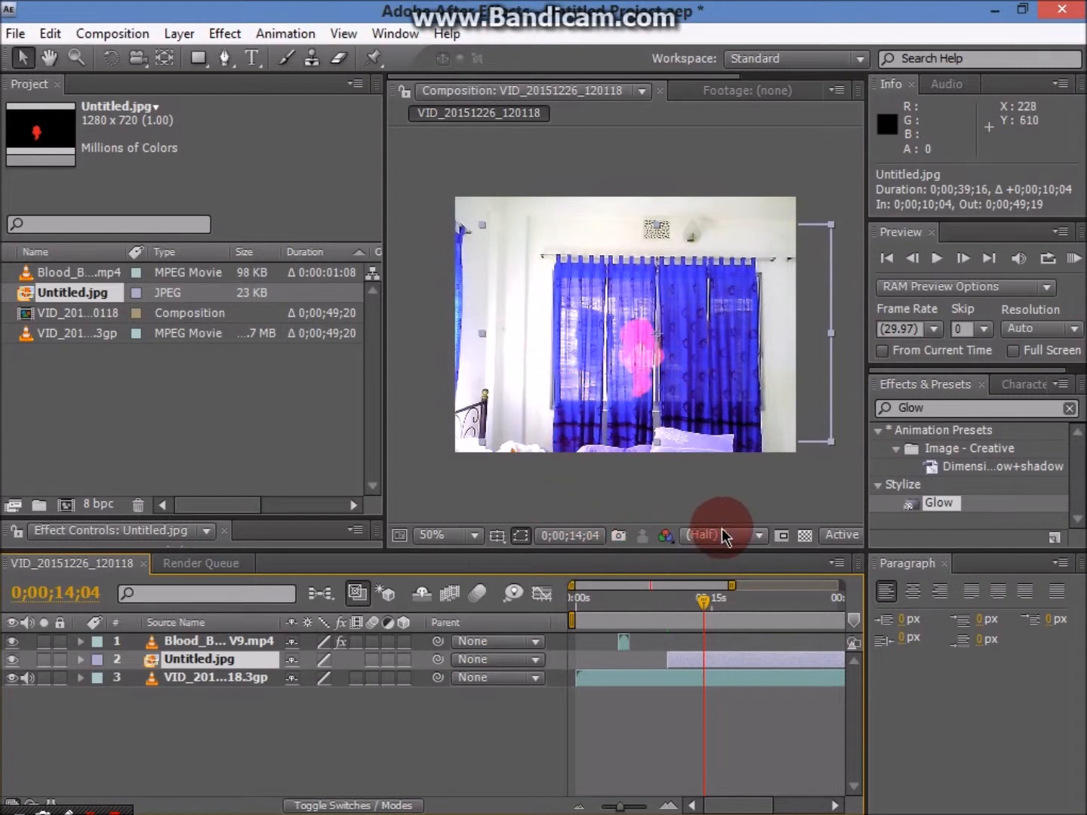
mouse_move(632, 408)
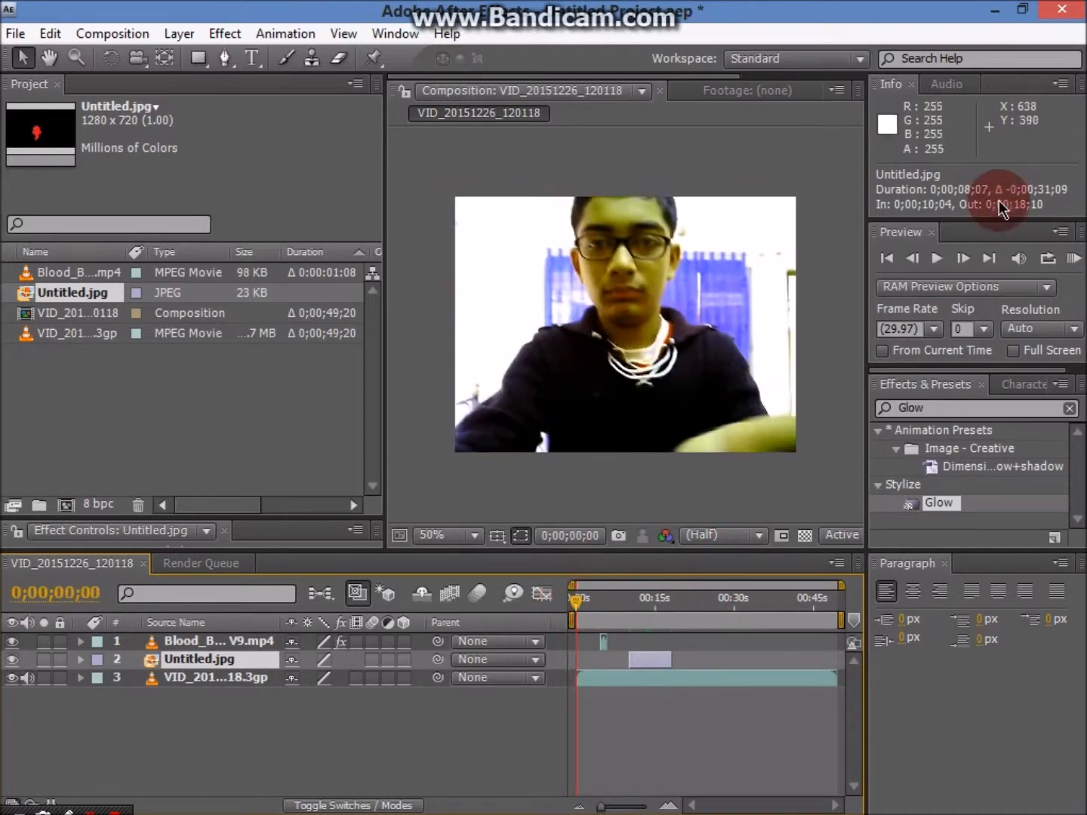
click(937, 258)
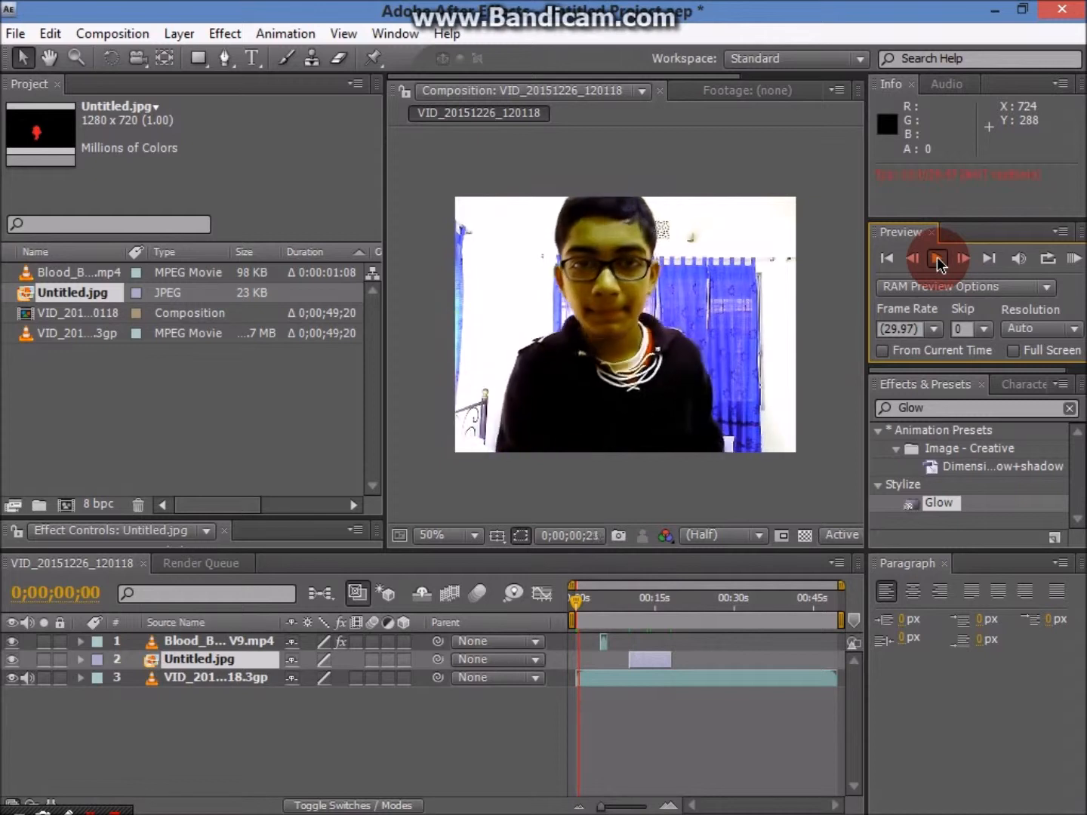
click(937, 258)
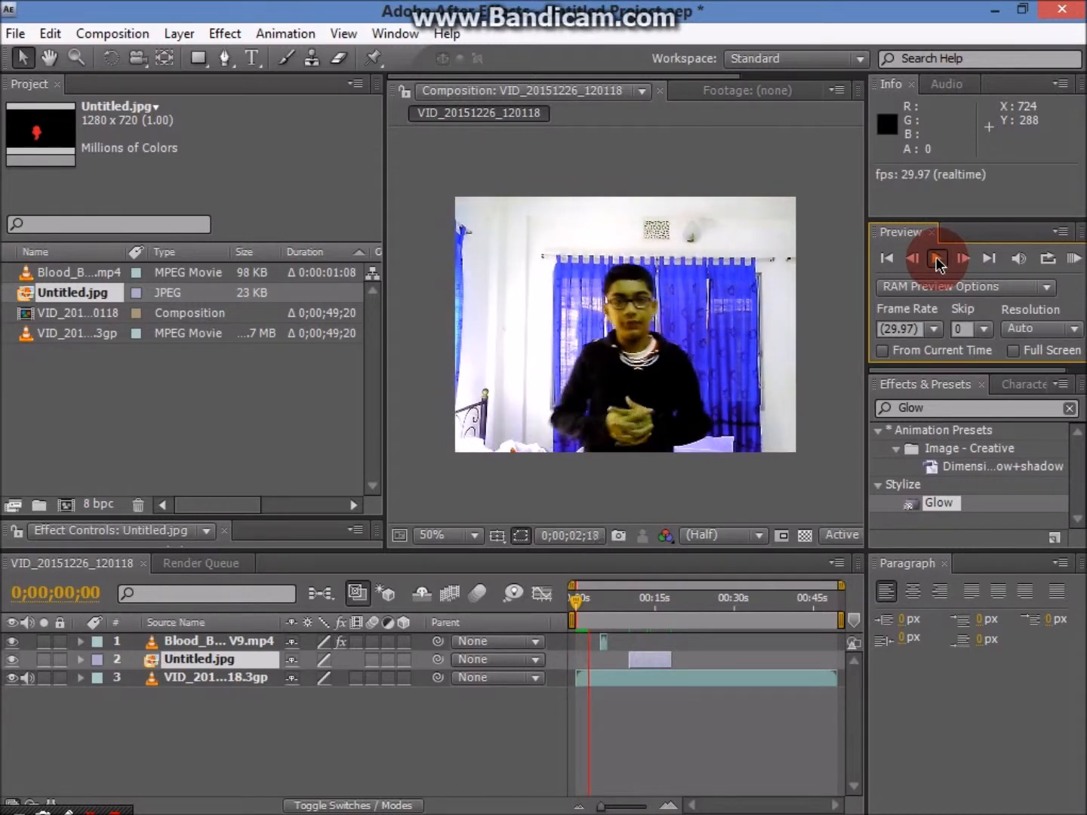
click(938, 258)
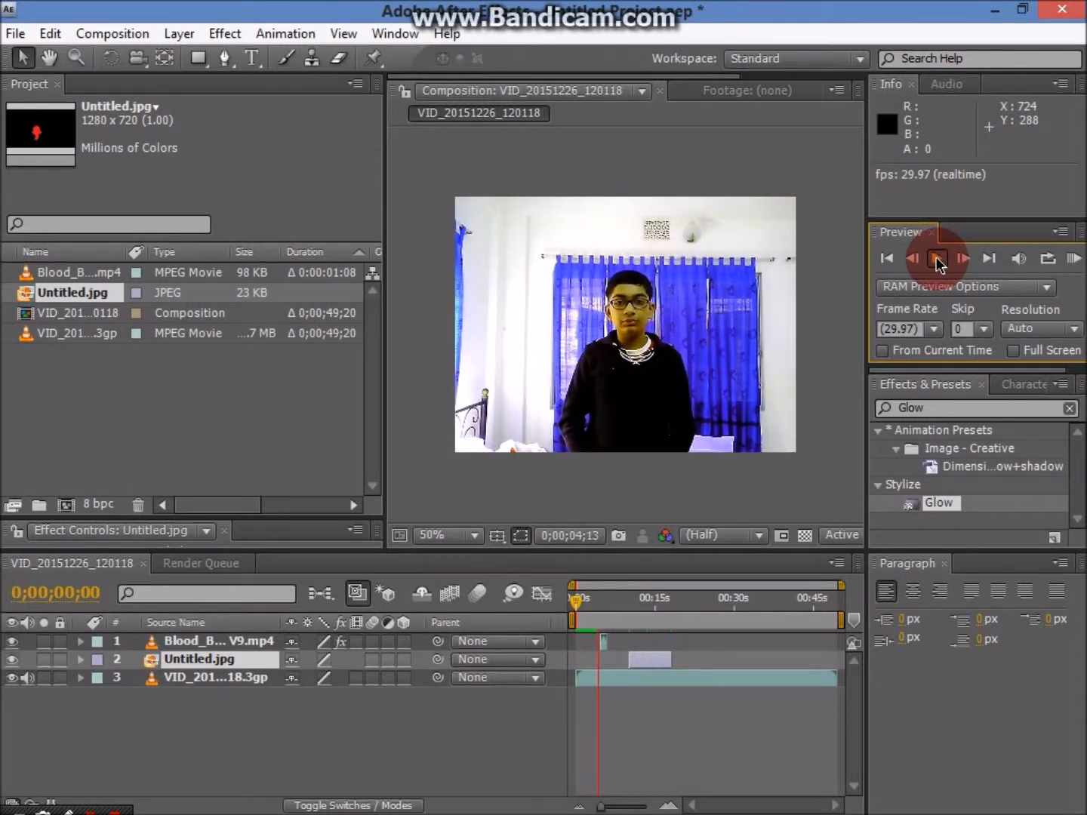
click(937, 258)
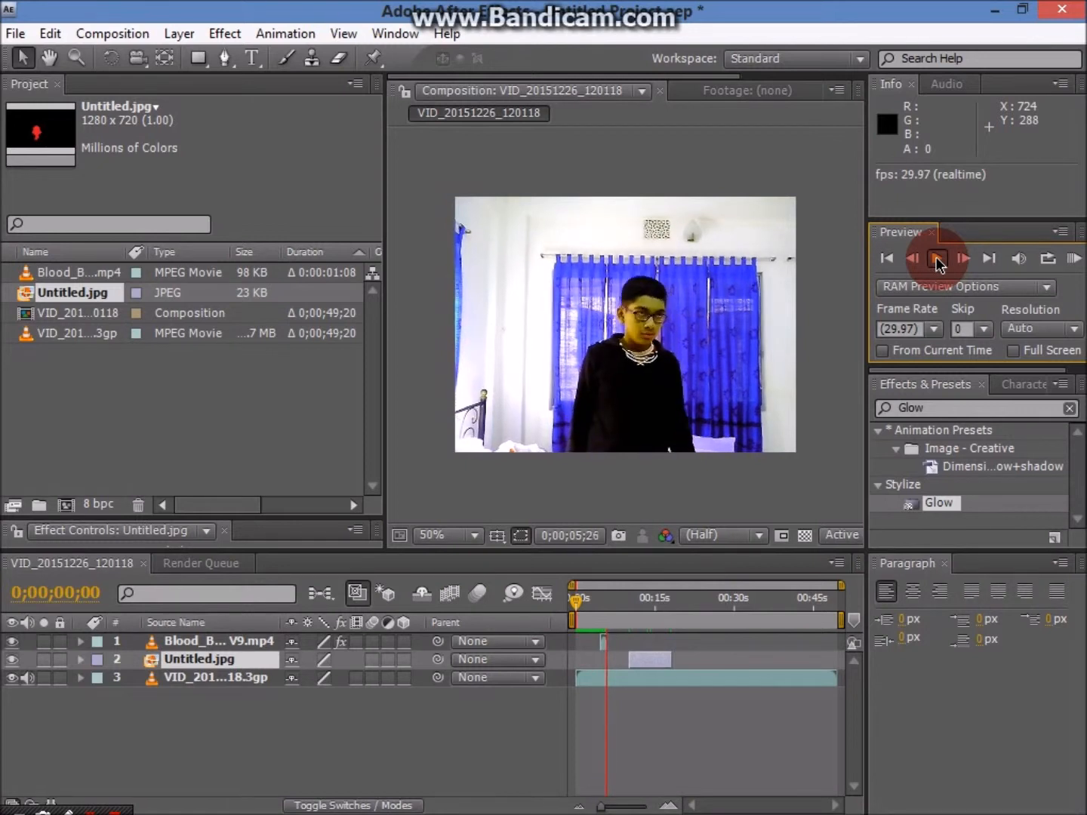
click(938, 258)
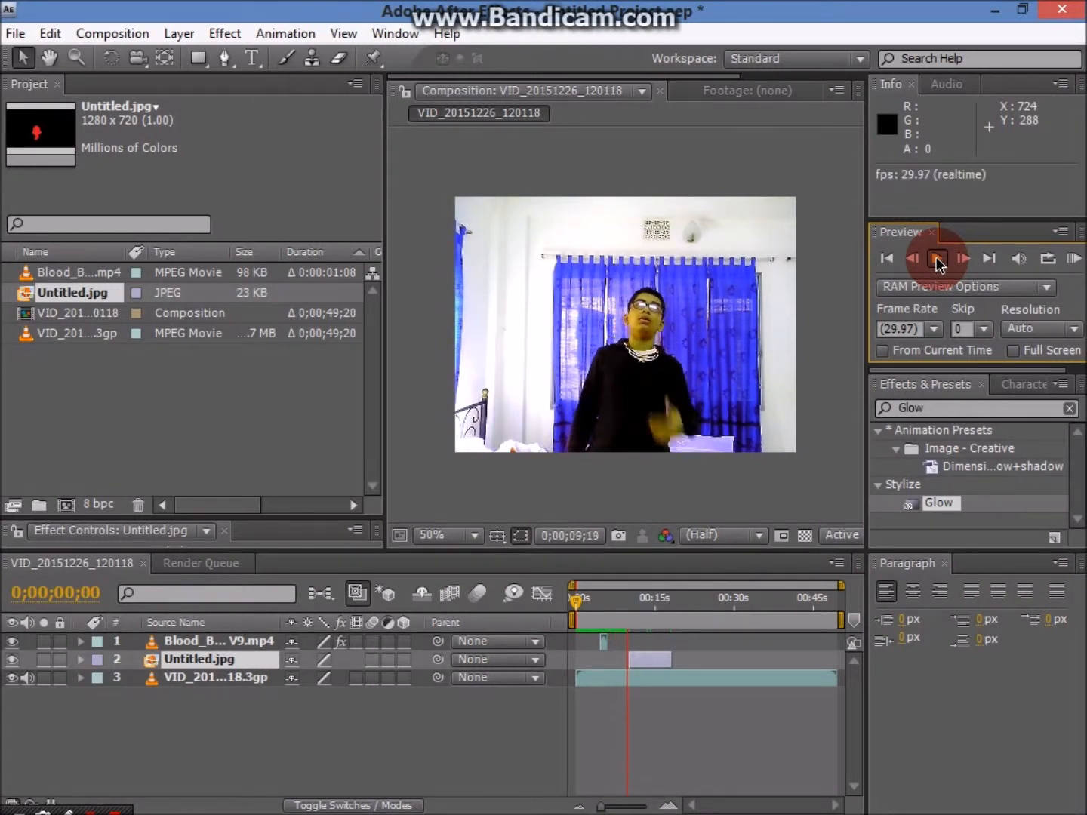
click(937, 258)
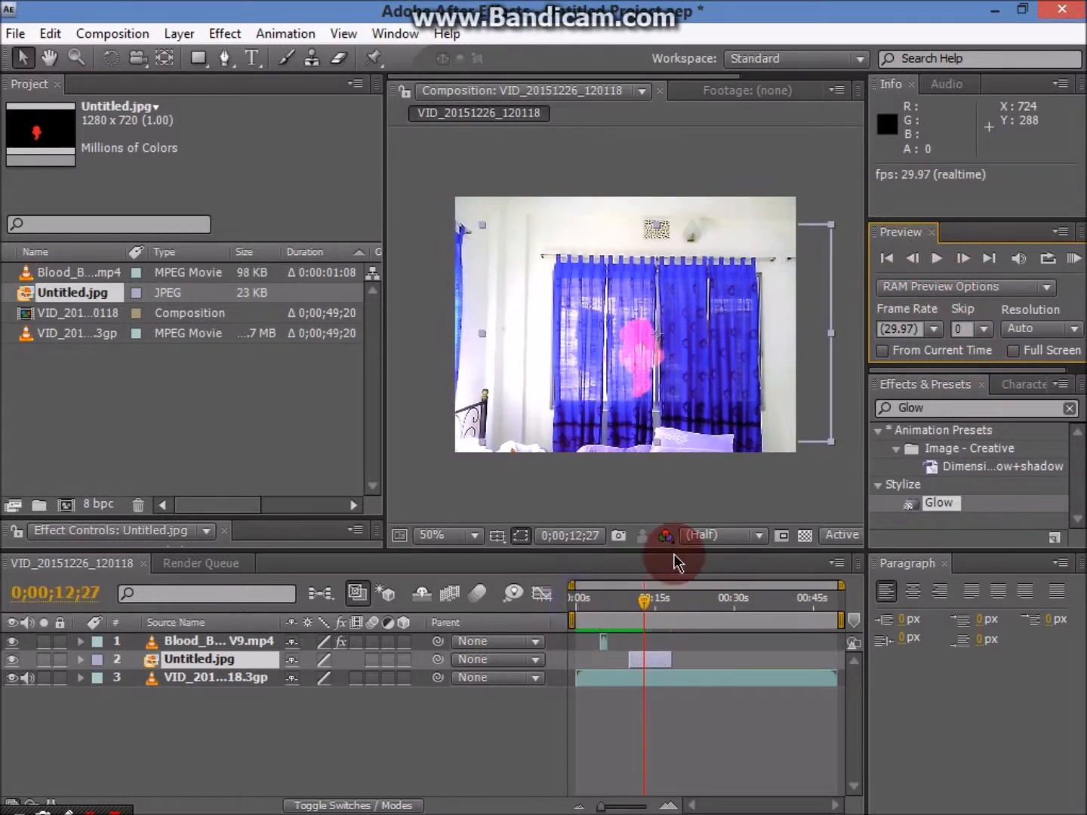
click(938, 258)
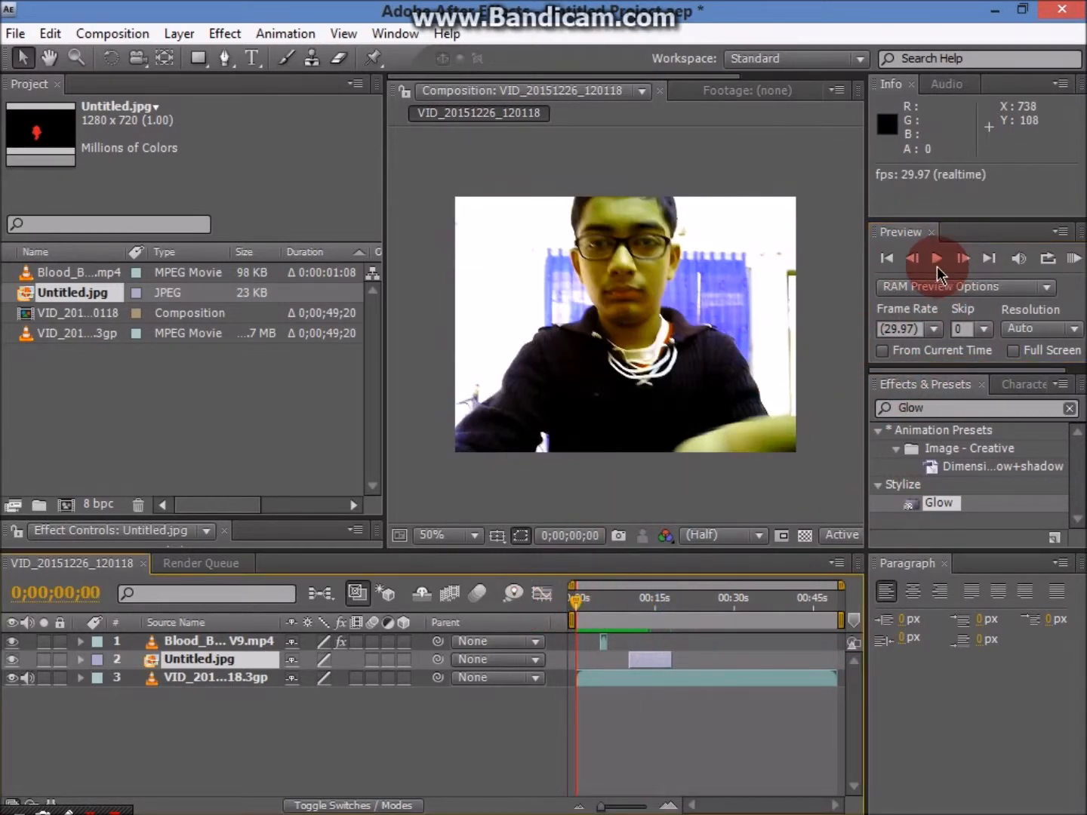
click(937, 258)
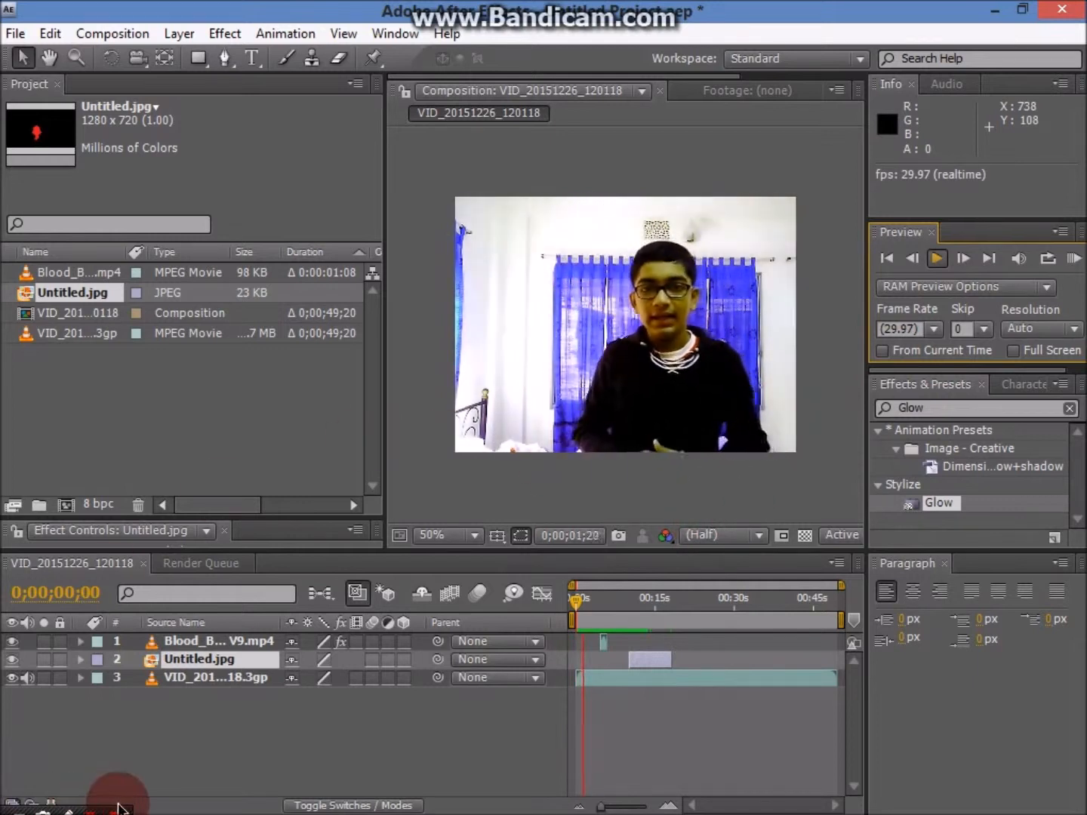
click(938, 258)
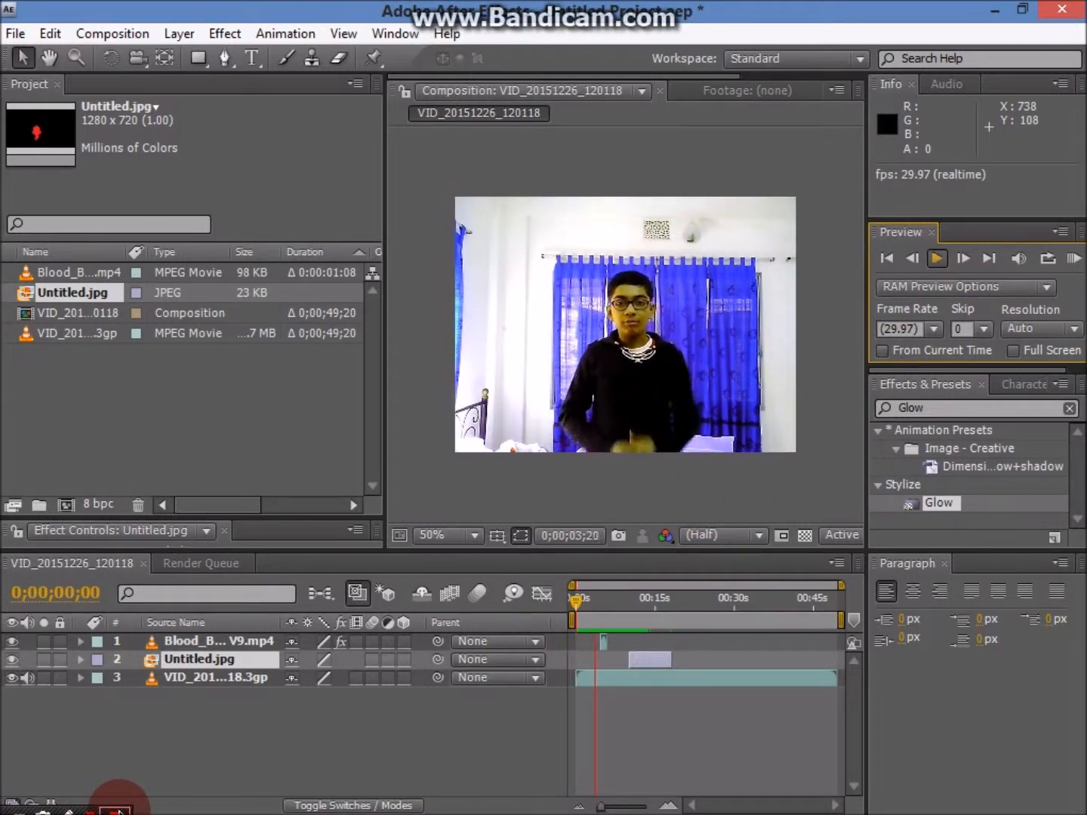